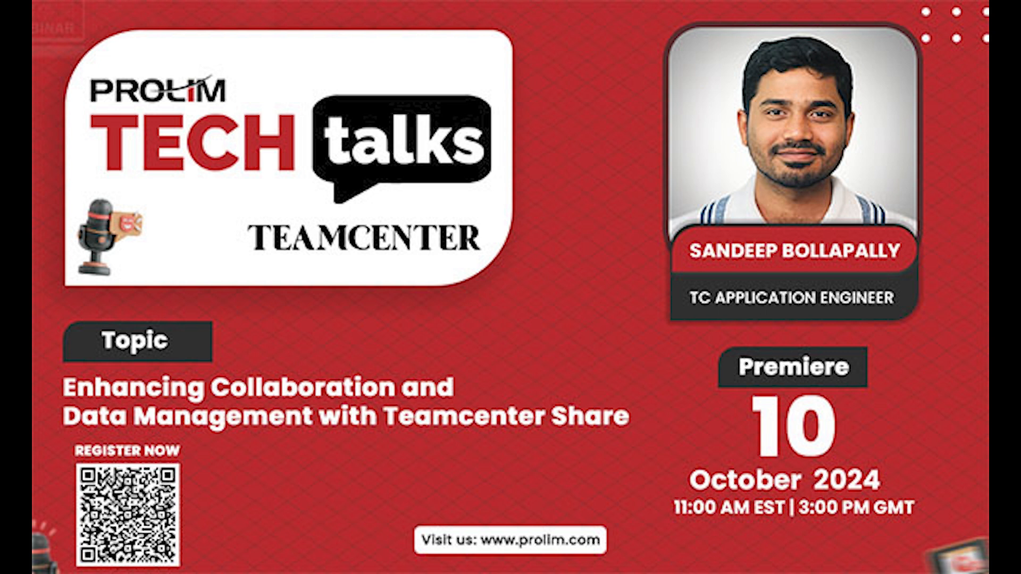
Start the slide show so the Teamcenter Share title slide appears.
left_click(309, 561)
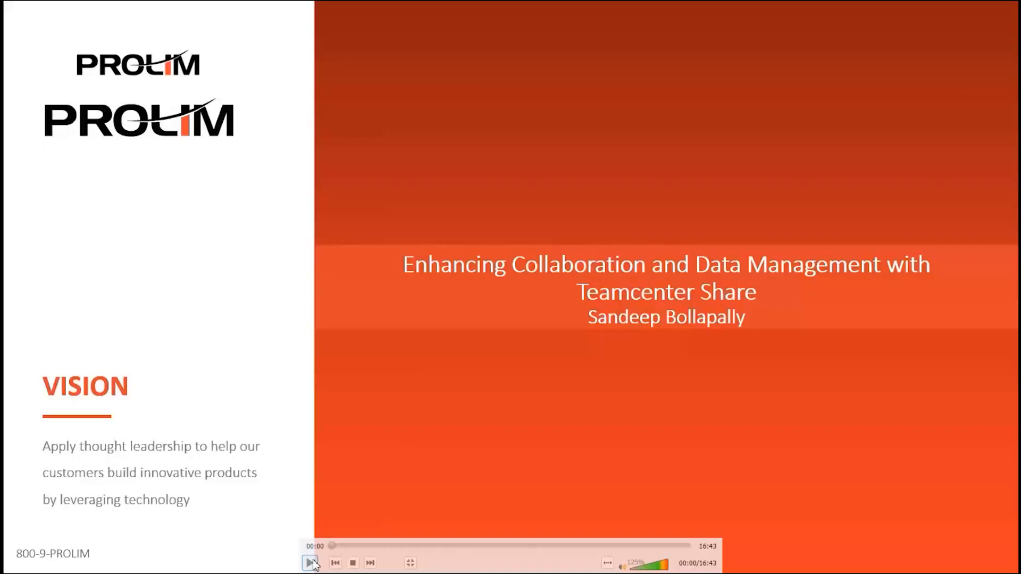
Advance to slide 2, the Agenda listing the five webinar topics.
left_click(309, 563)
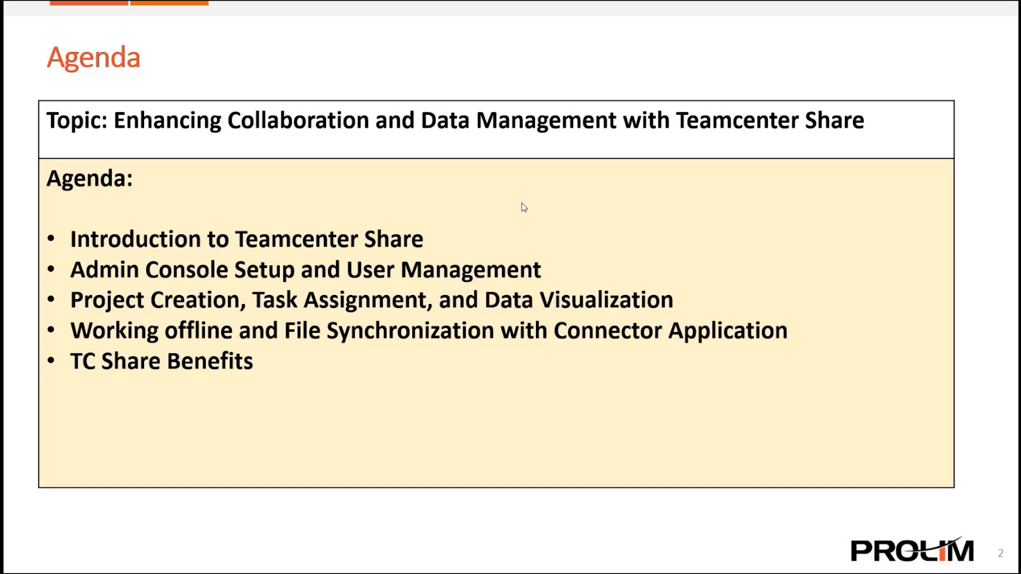
Advance to slide 3, the Introduction to Teamcenter Share.
key("Right")
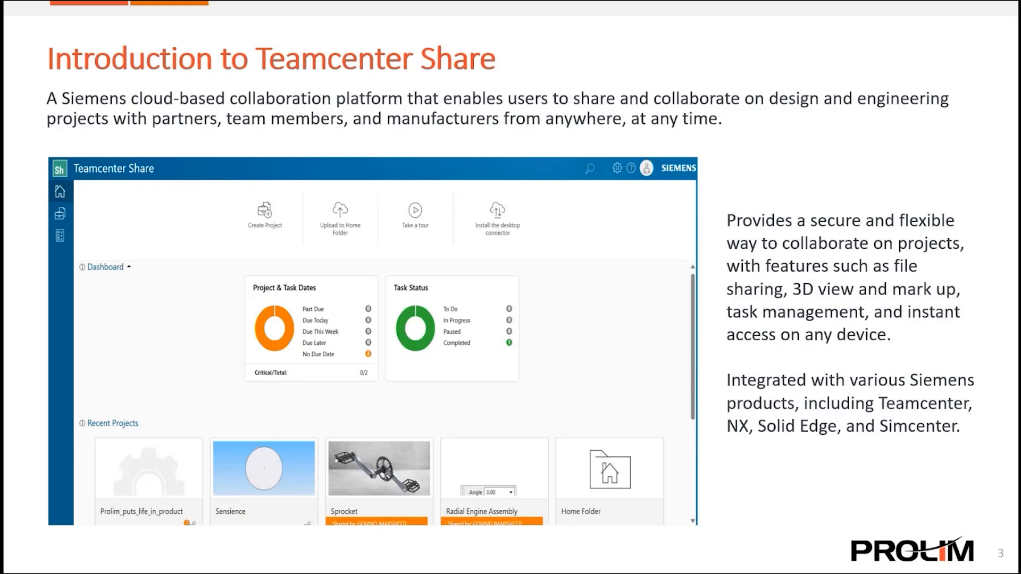
Advance through the admin console and project creation slides to slide 6.
key("Right")
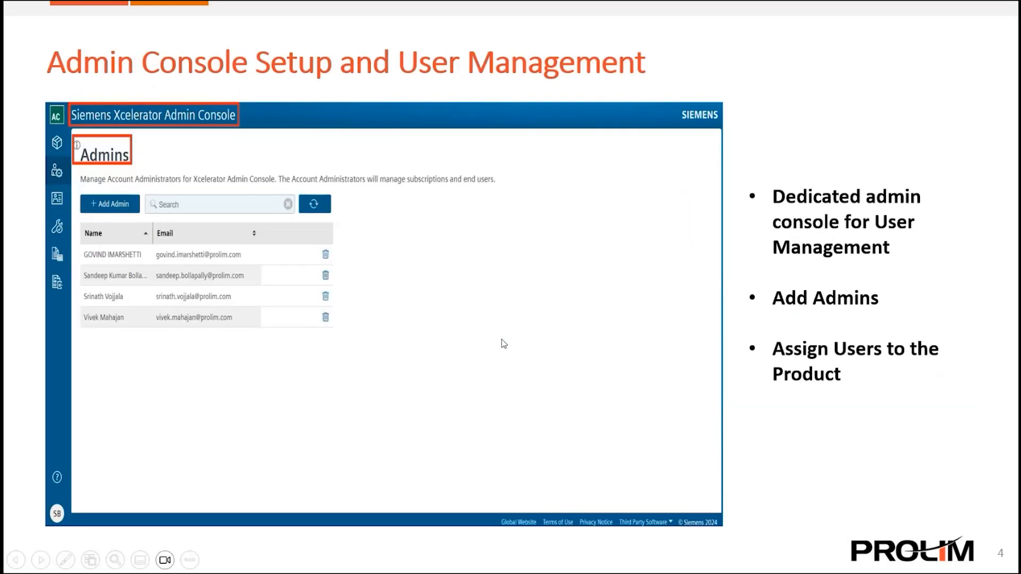
mouse_move(523, 352)
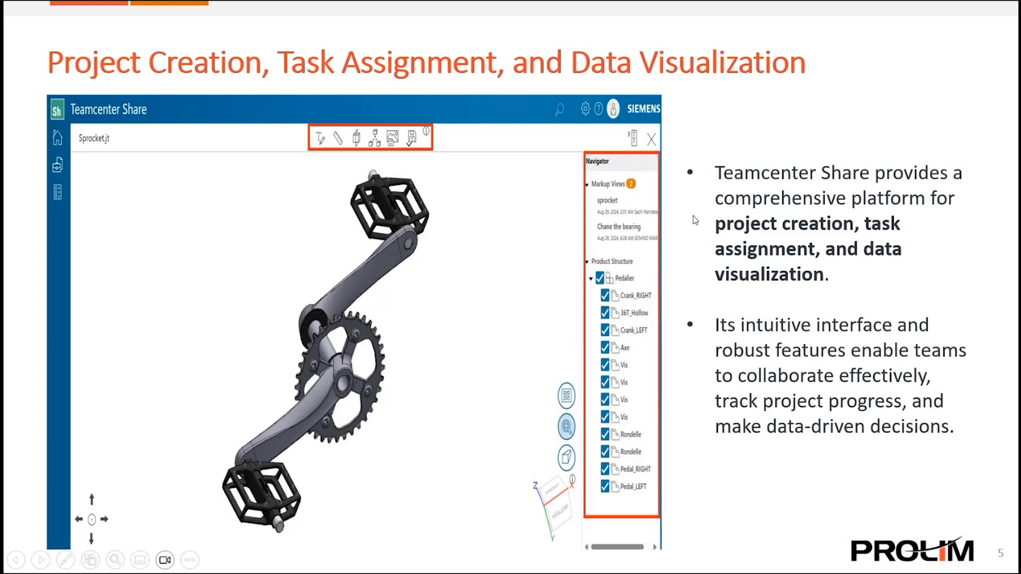
key("right")
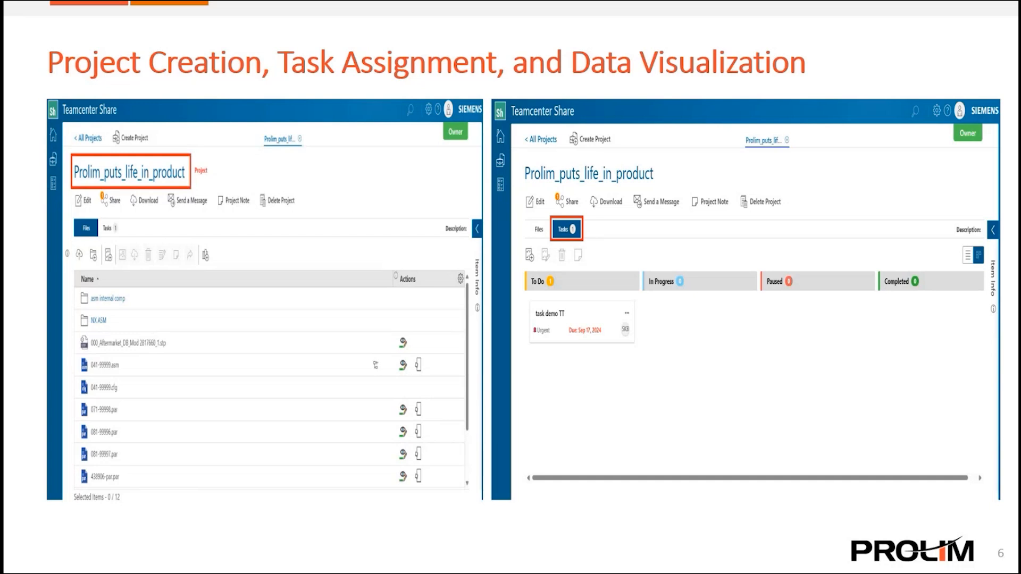
Advance to slide 7 on offline work and Connector file synchronization.
key("right")
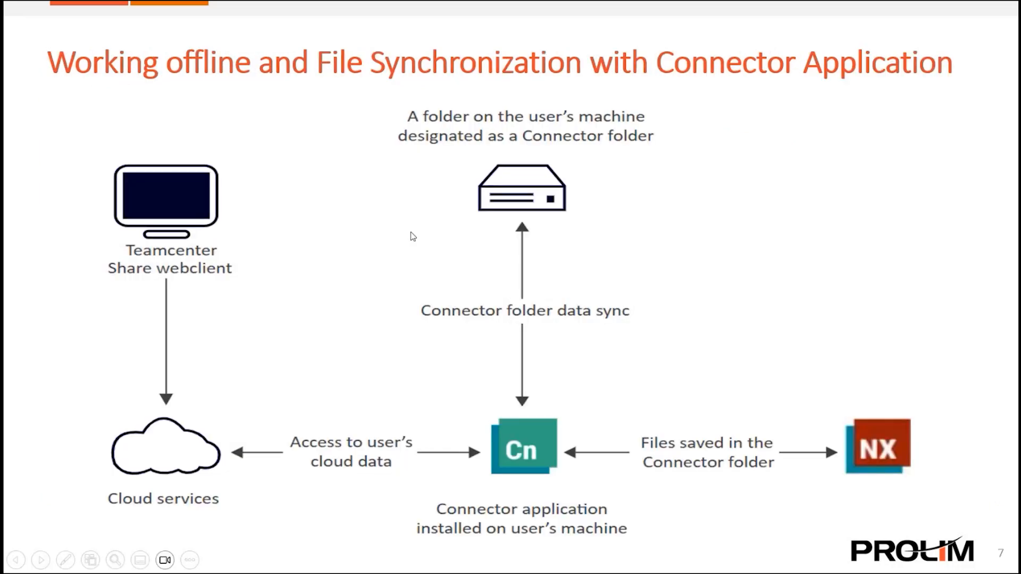
mouse_move(434, 234)
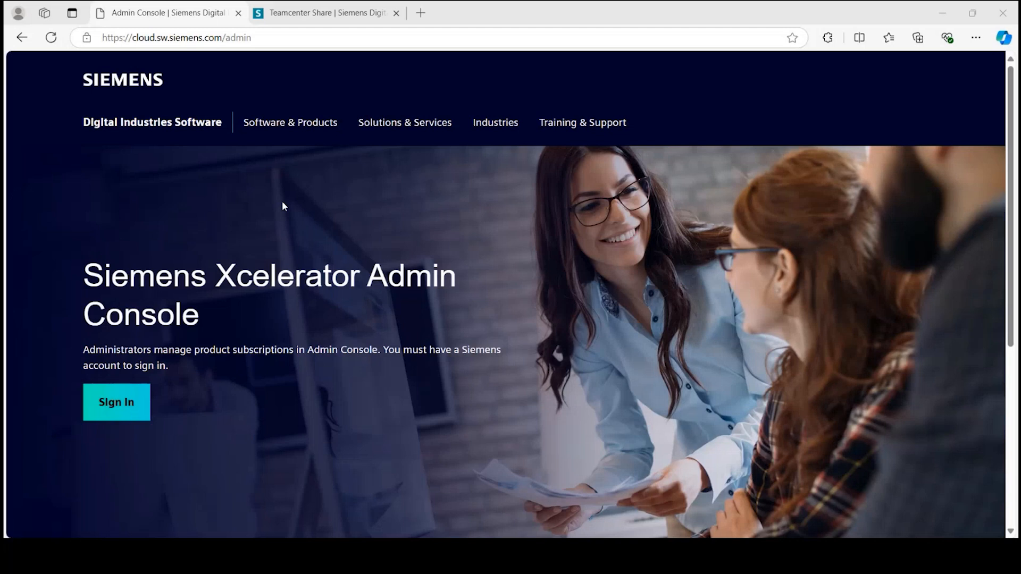
mouse_move(285, 197)
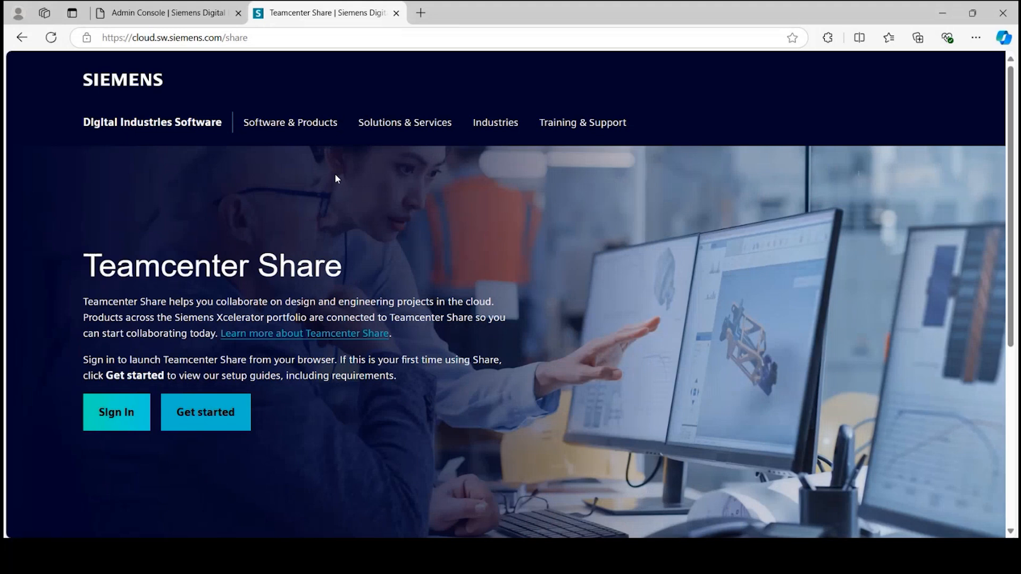
mouse_move(240, 95)
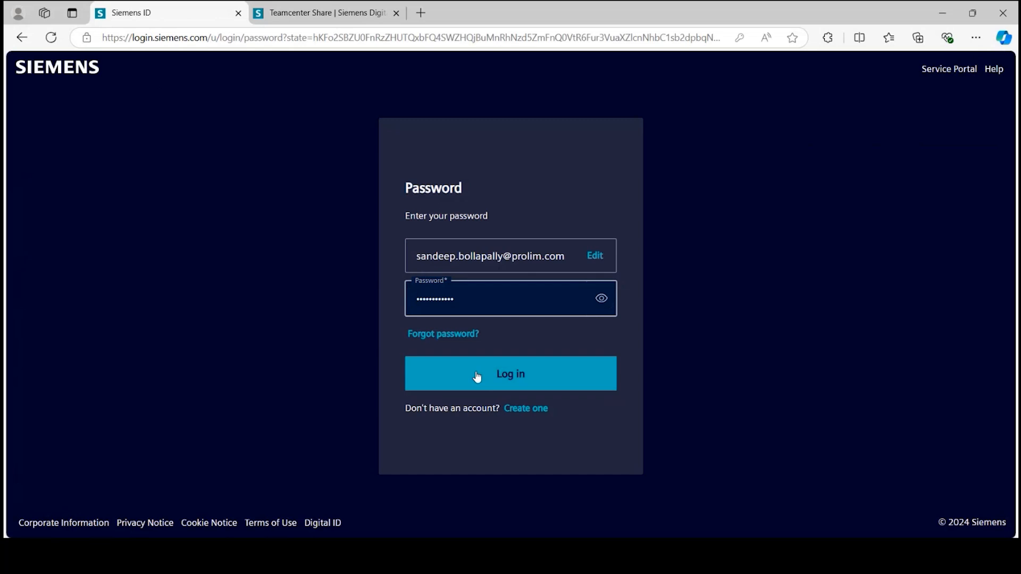
Log in to the Admin Console and show the Teamcenter Share product overview.
left_click(509, 373)
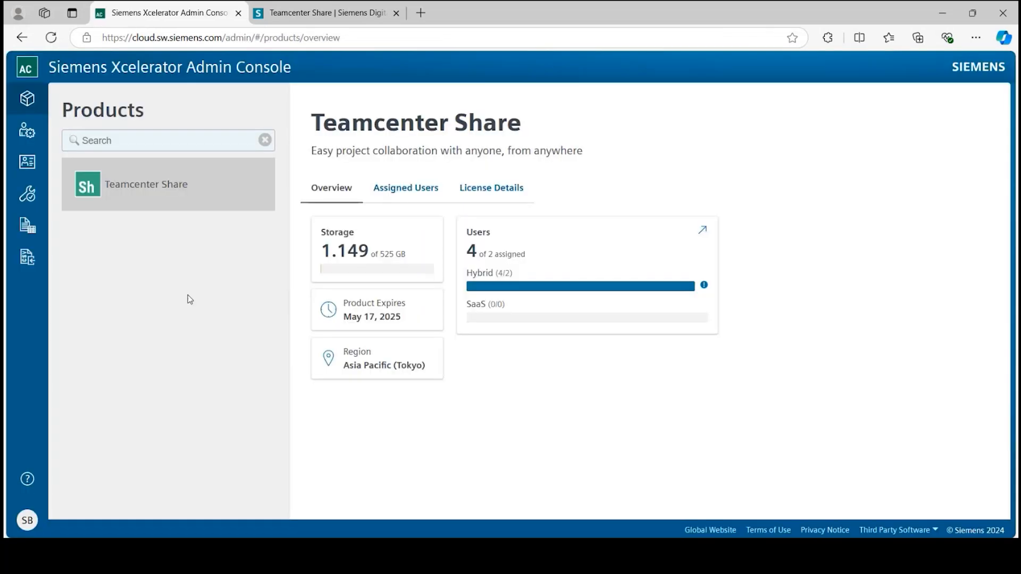
mouse_move(189, 197)
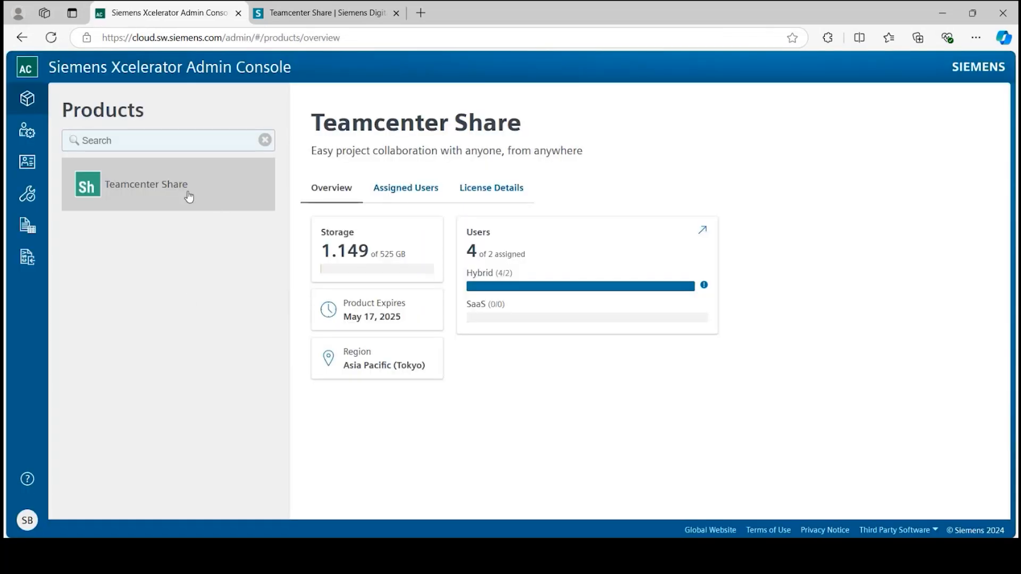
mouse_move(164, 240)
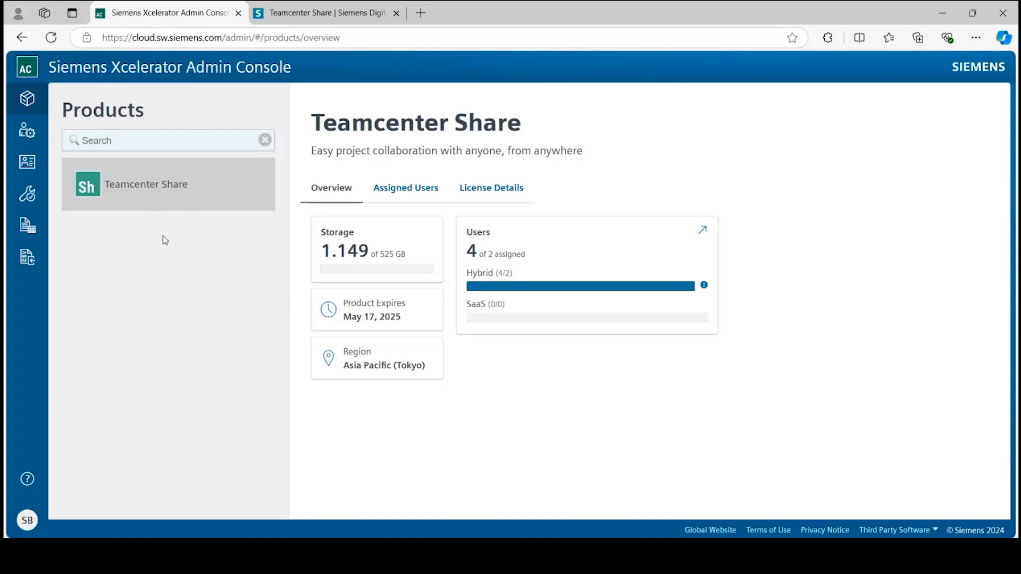
mouse_move(201, 190)
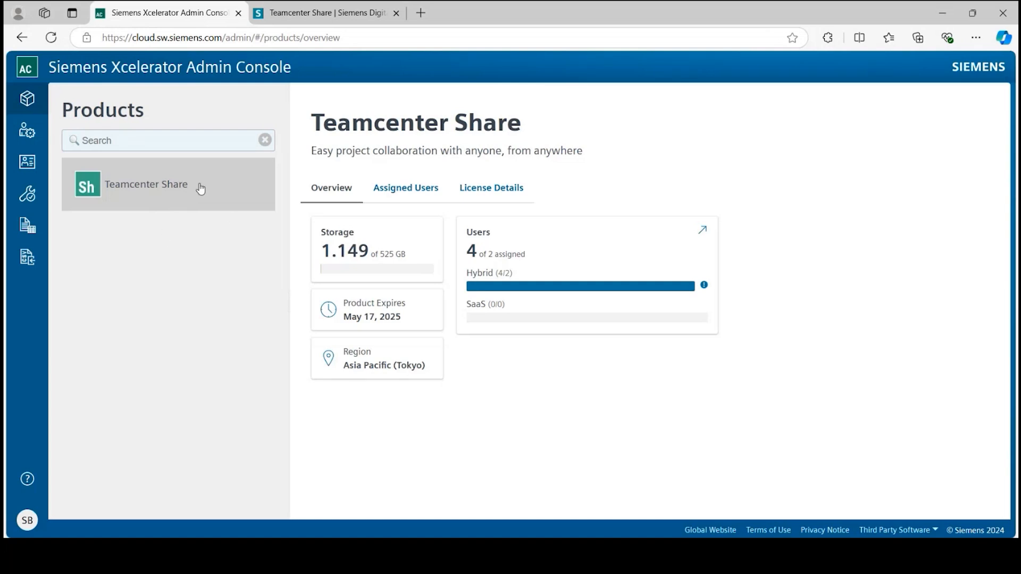
mouse_move(167, 181)
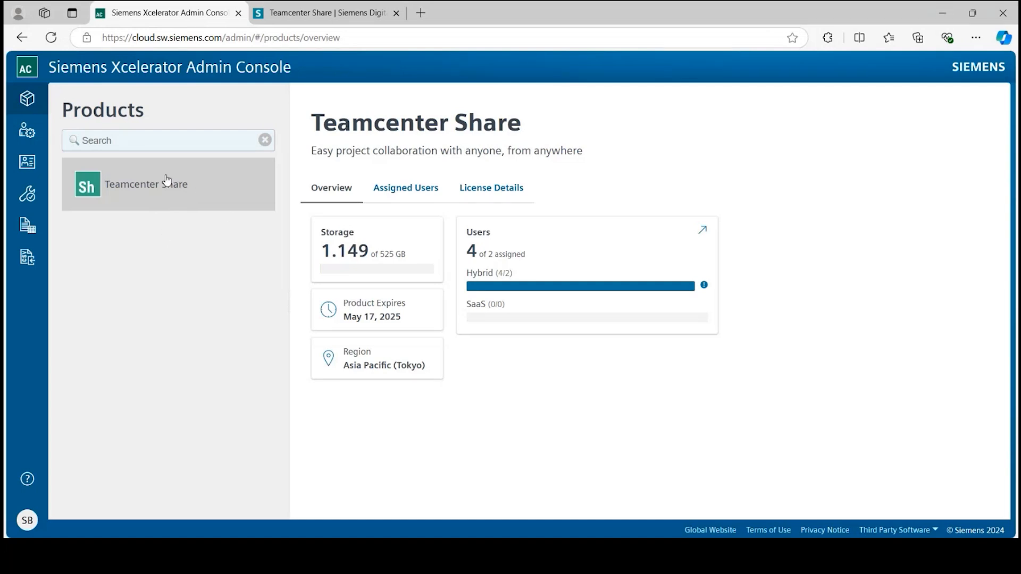
mouse_move(125, 195)
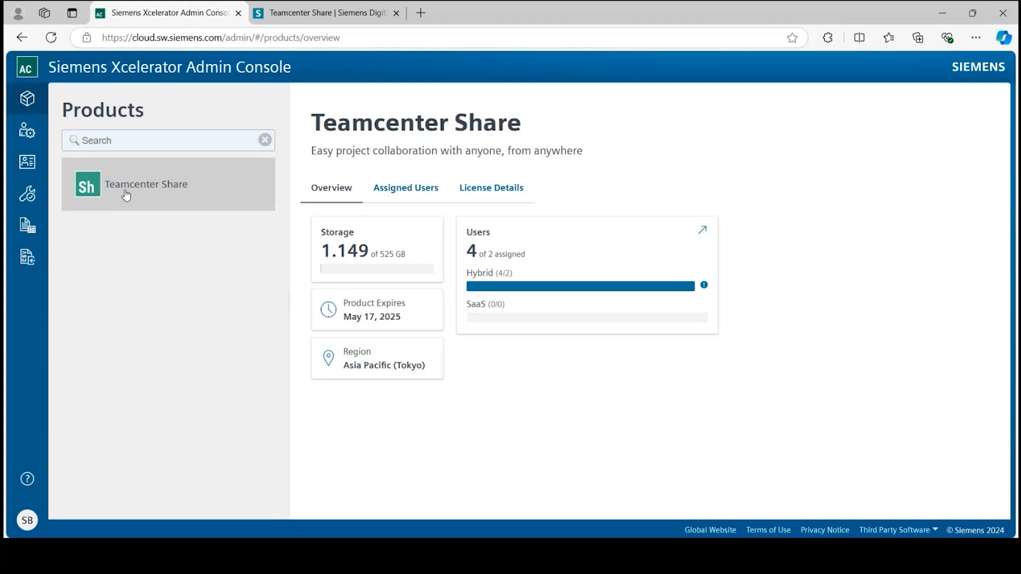
left_click(405, 187)
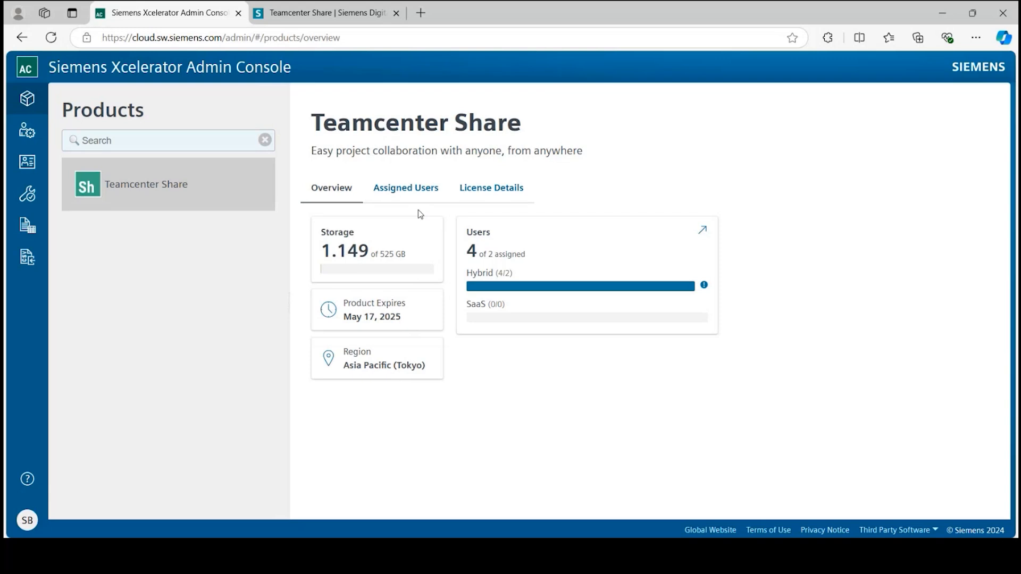
left_click(405, 188)
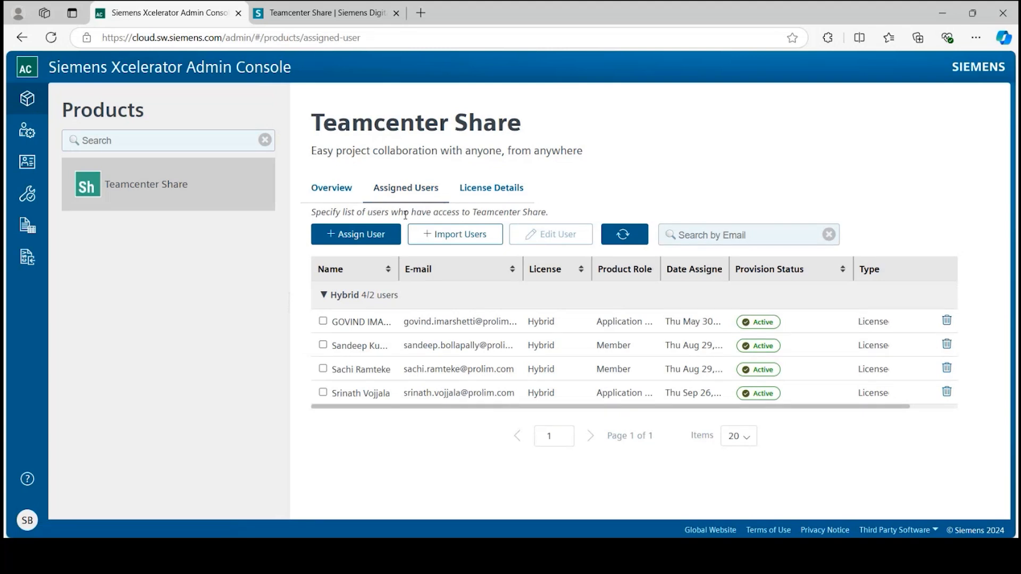
left_click(357, 234)
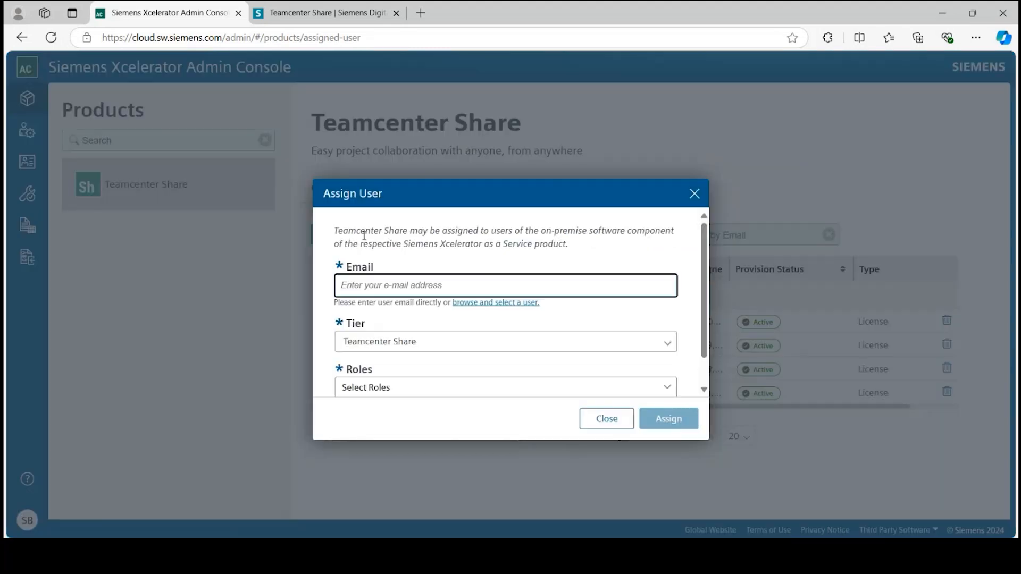
left_click(606, 419)
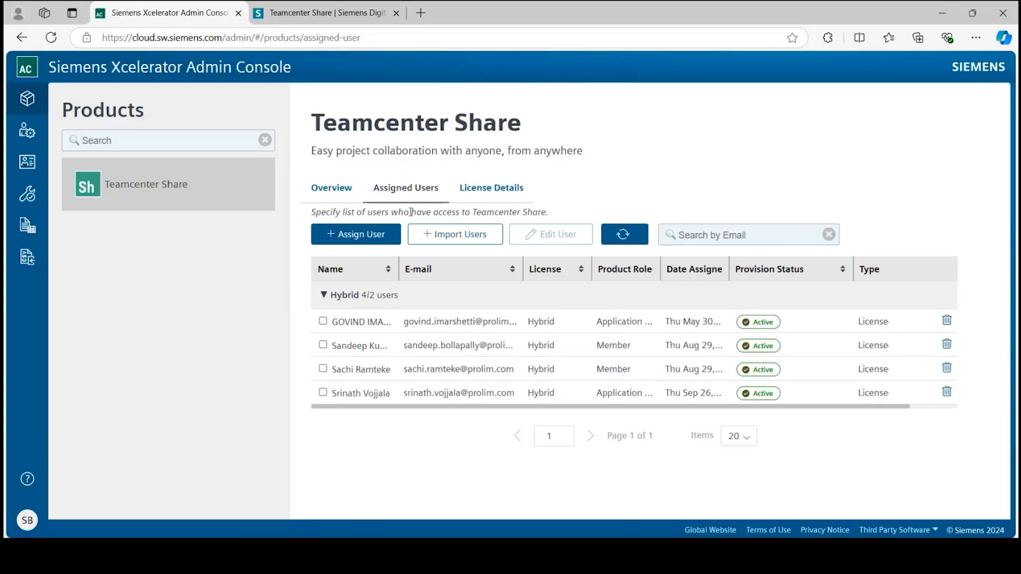
left_click(355, 234)
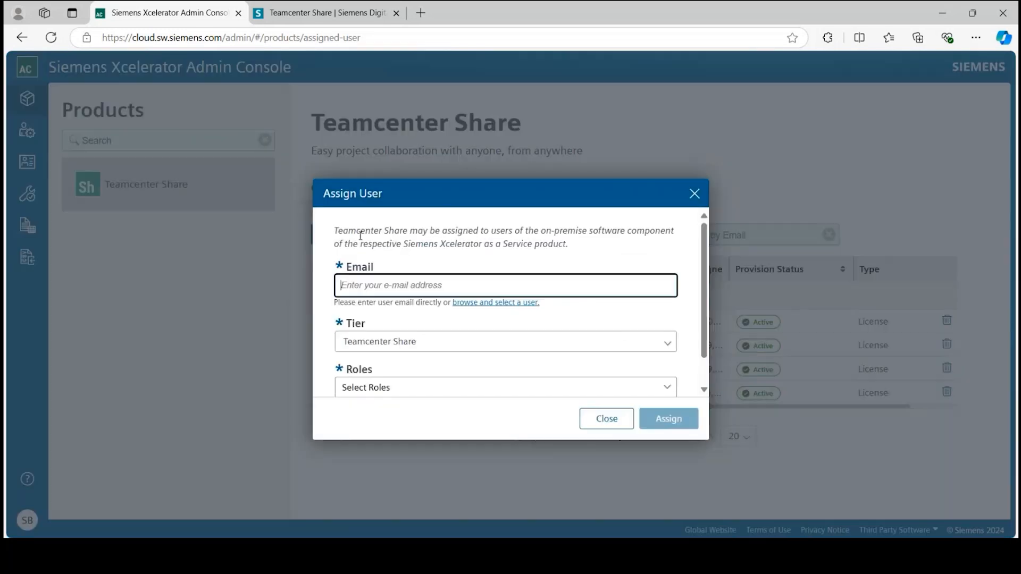
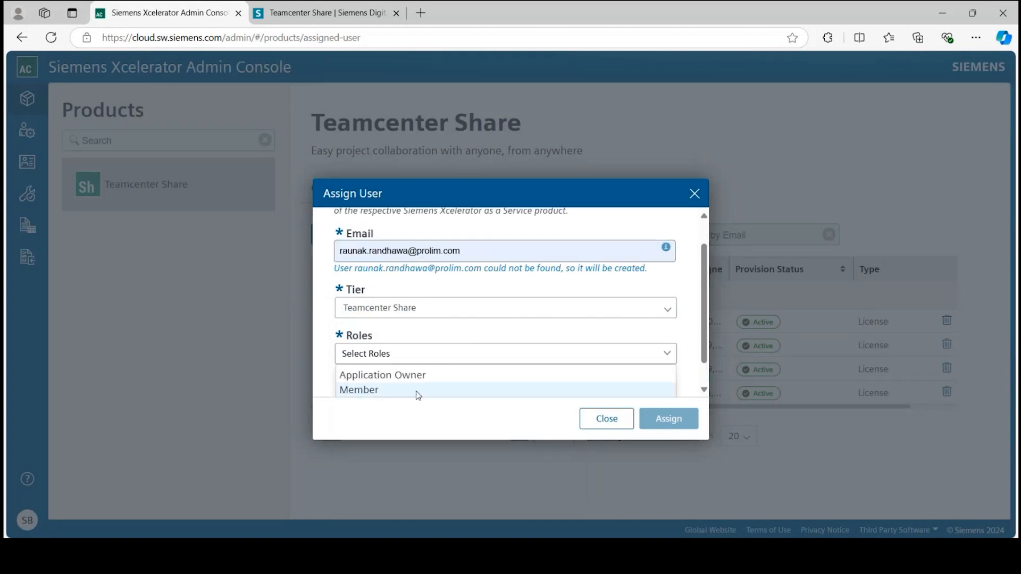
left_click(359, 389)
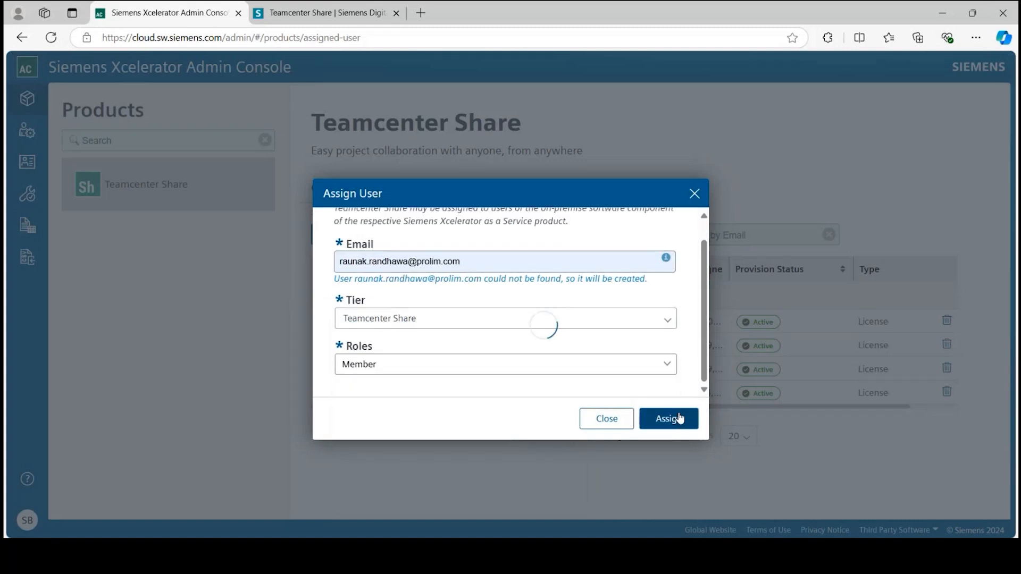
left_click(668, 418)
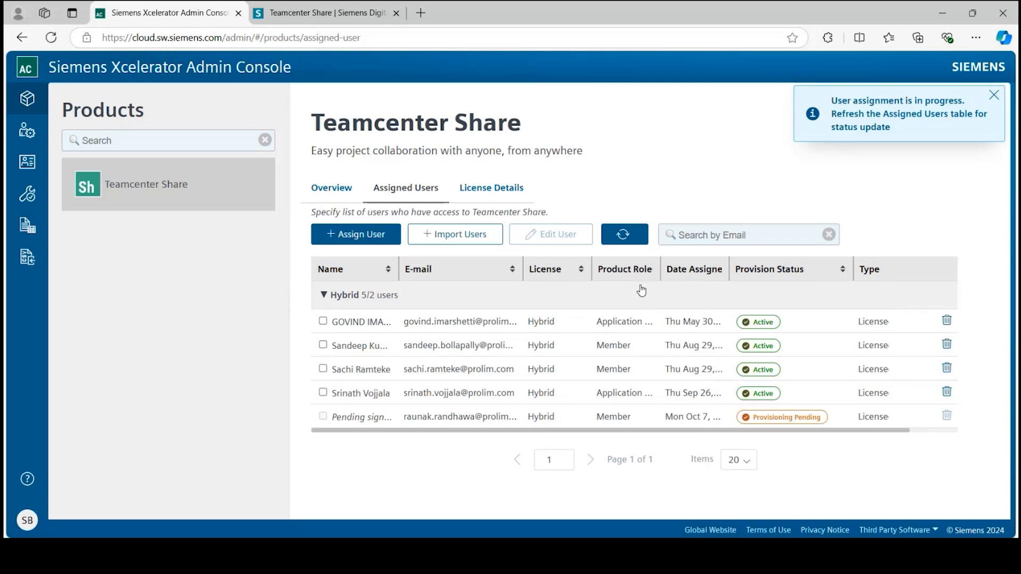
left_click(994, 95)
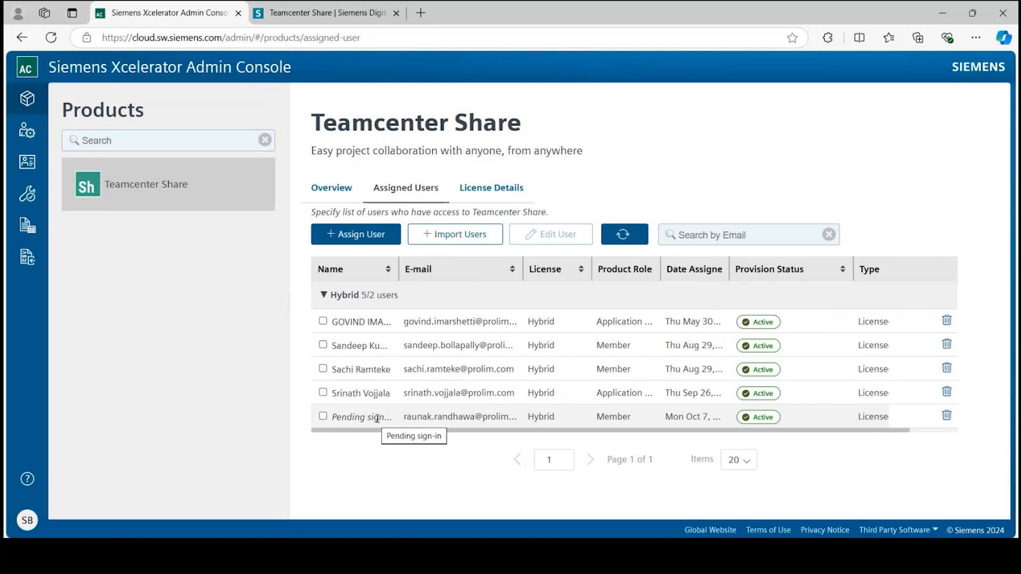
Go to the Admins list of account administrators.
left_click(26, 130)
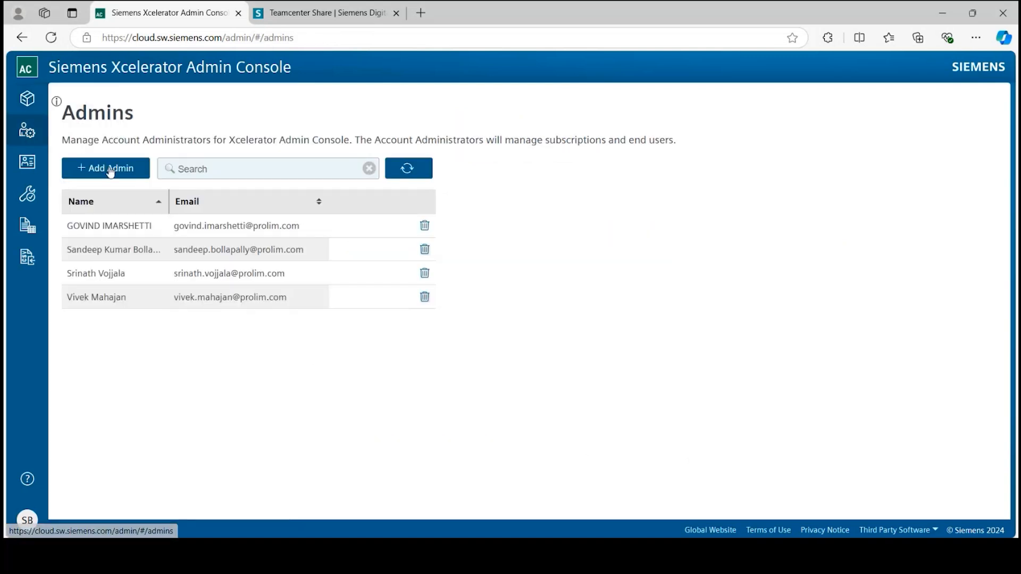
left_click(106, 169)
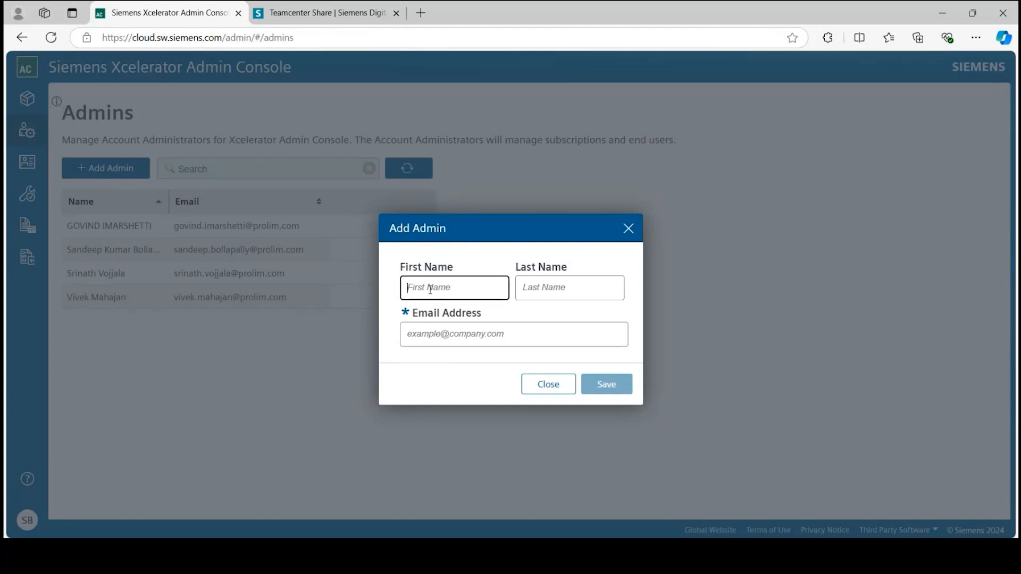
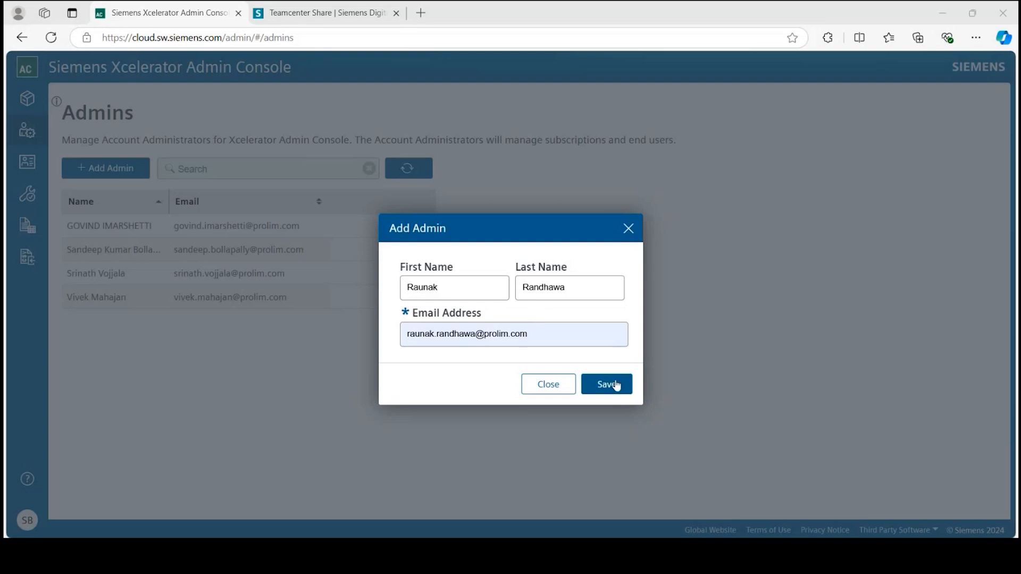
left_click(605, 384)
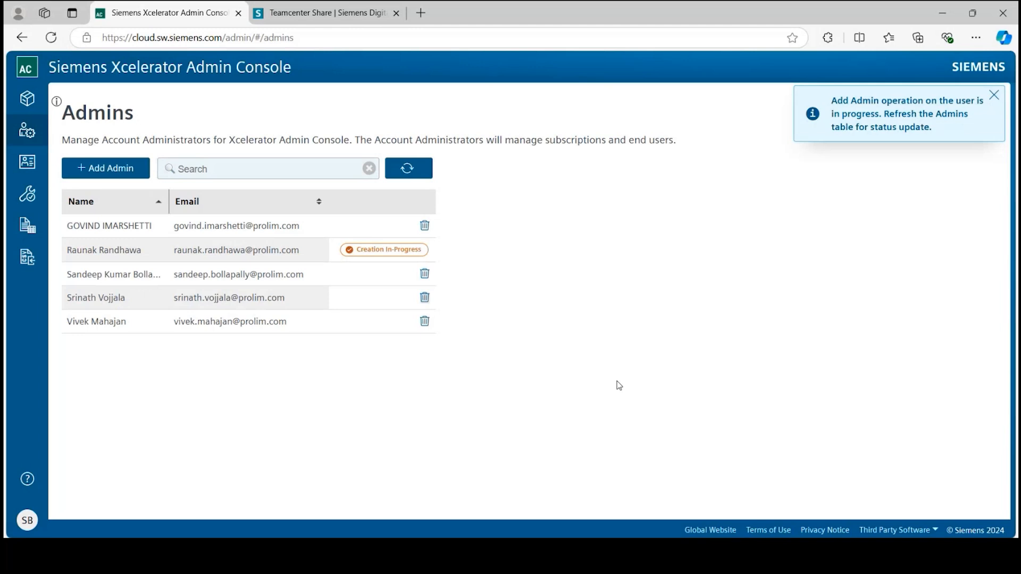
left_click(993, 95)
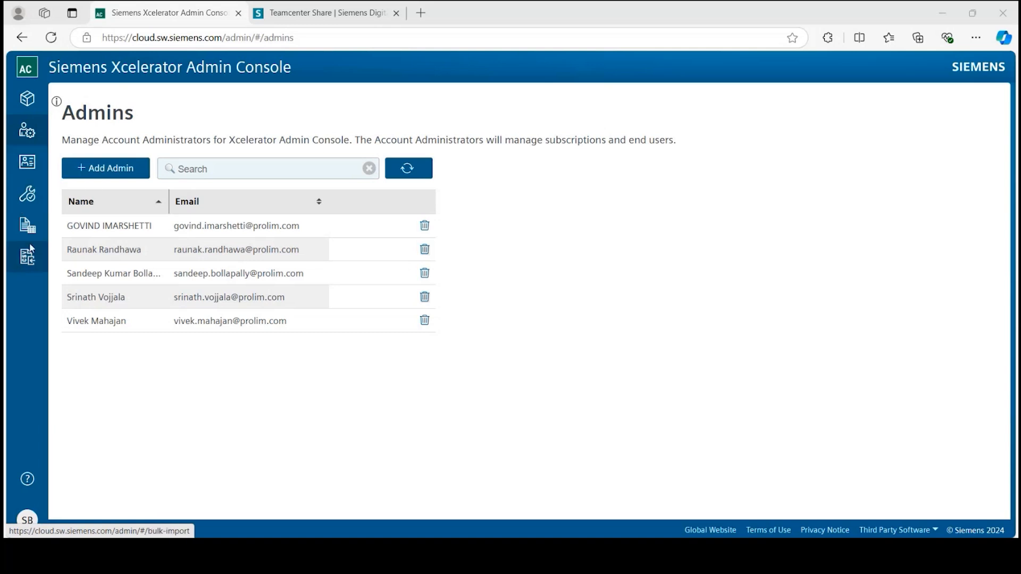
mouse_move(28, 256)
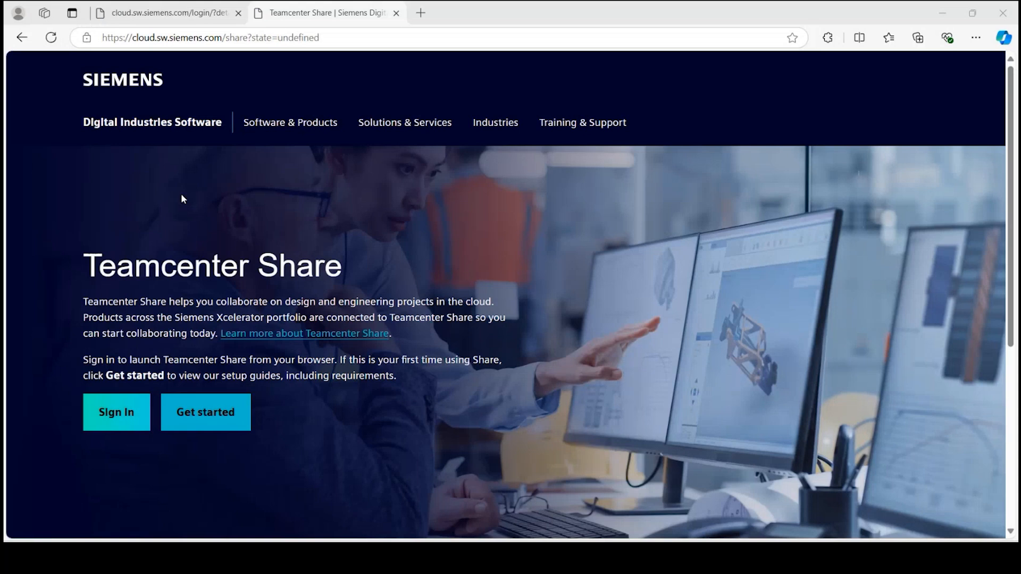
mouse_move(185, 208)
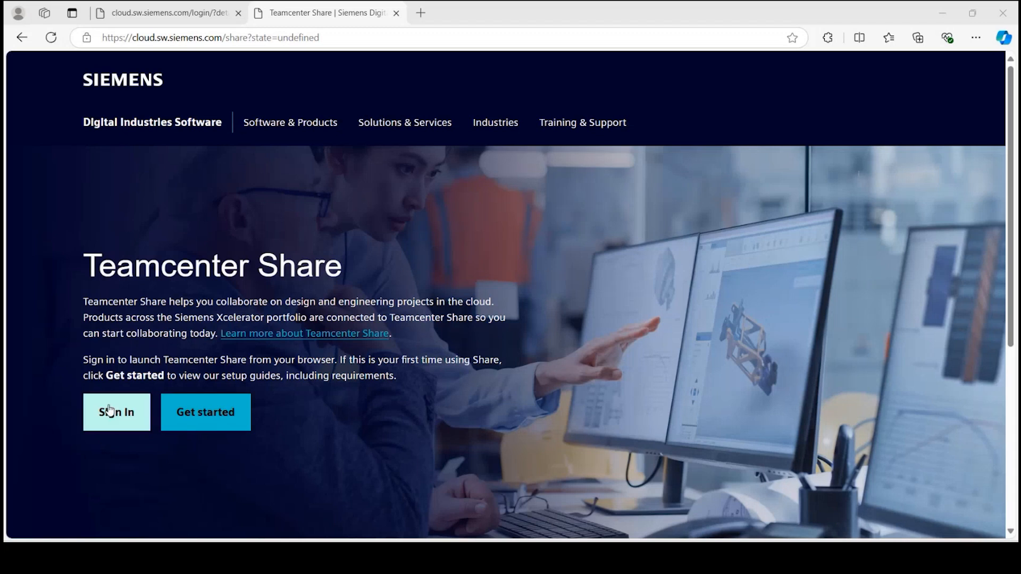
Sign in to Teamcenter Share and reach the home dashboard with recent projects.
left_click(117, 412)
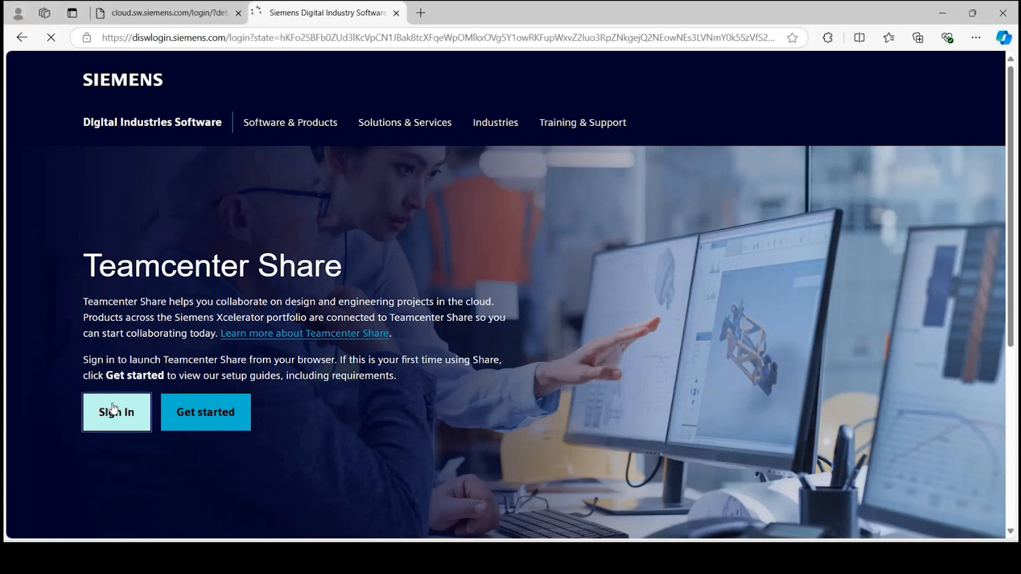
left_click(118, 413)
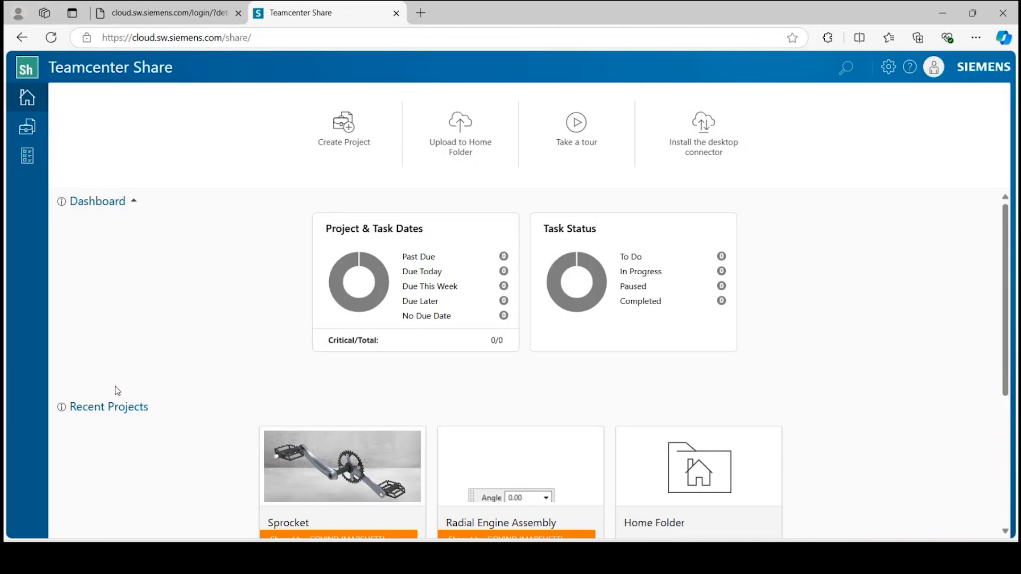
mouse_move(540, 300)
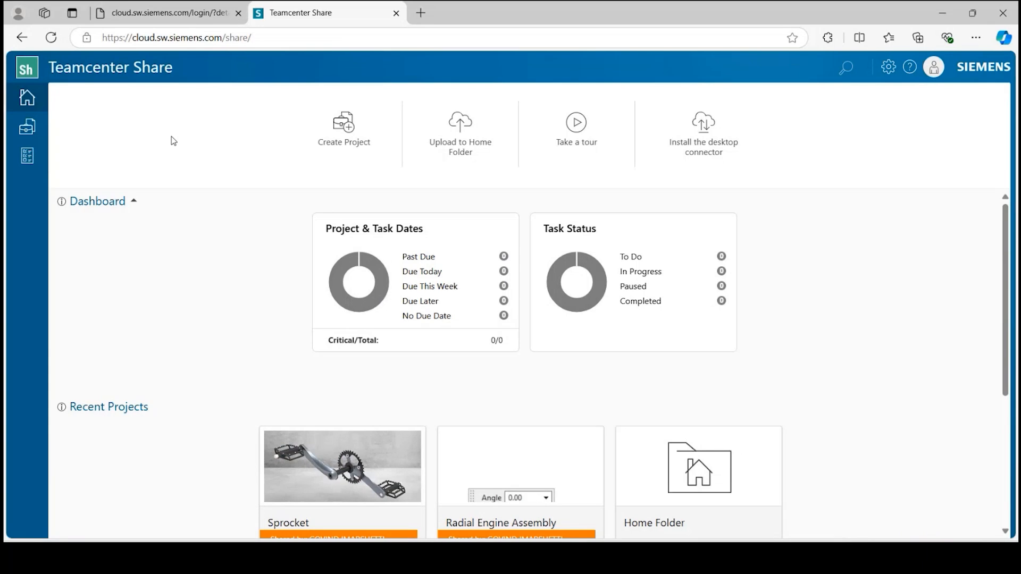
mouse_move(28, 157)
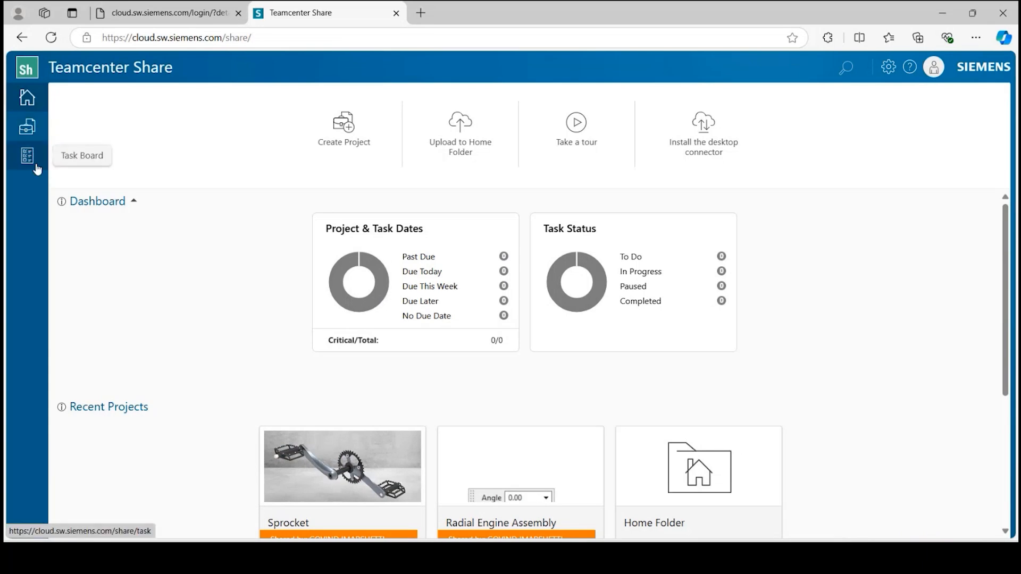
Create project PROLIM with description TECKTALK and due date October 10, 2024.
left_click(344, 129)
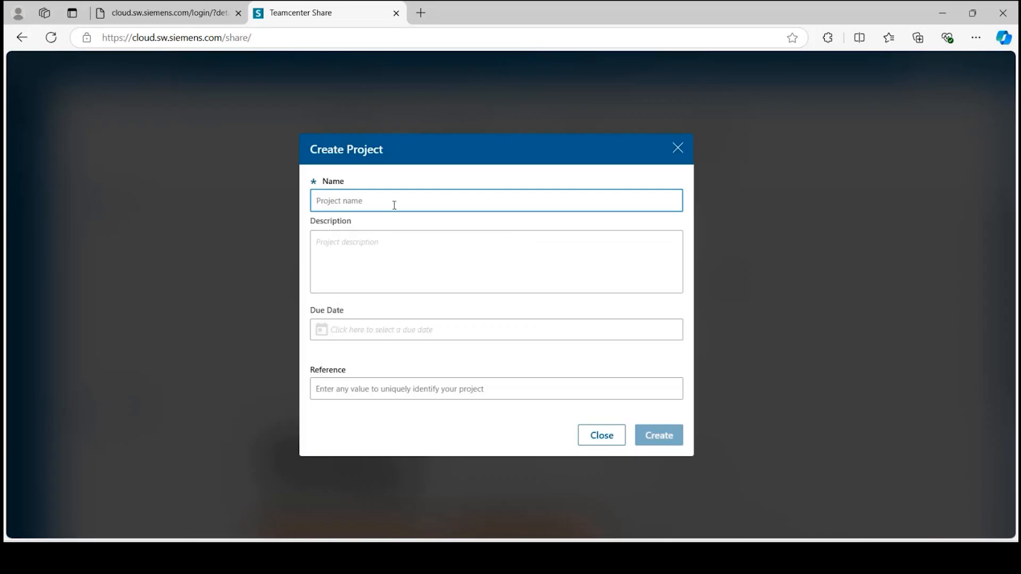
left_click(497, 330)
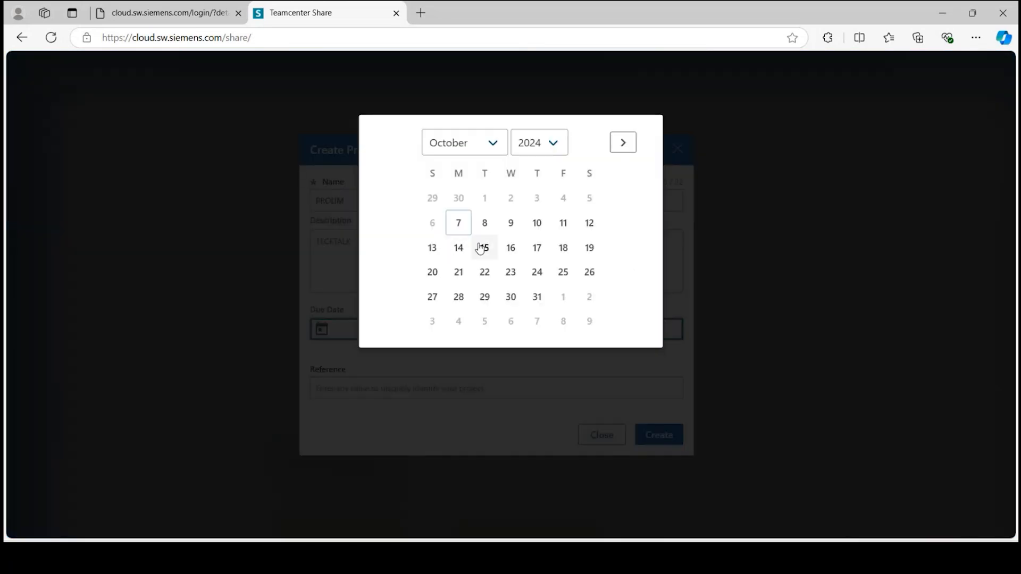
left_click(536, 222)
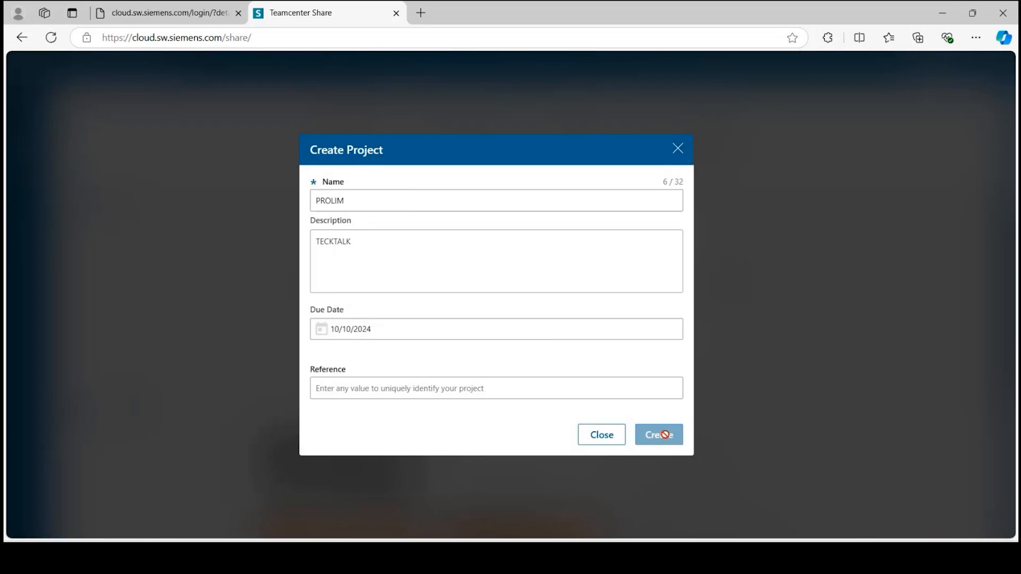
left_click(659, 434)
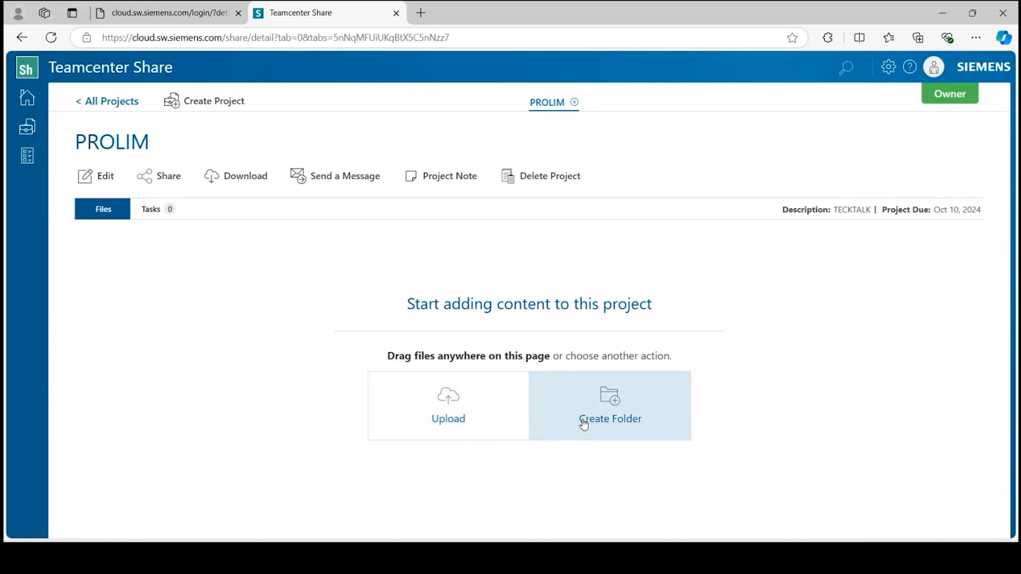
mouse_move(448, 419)
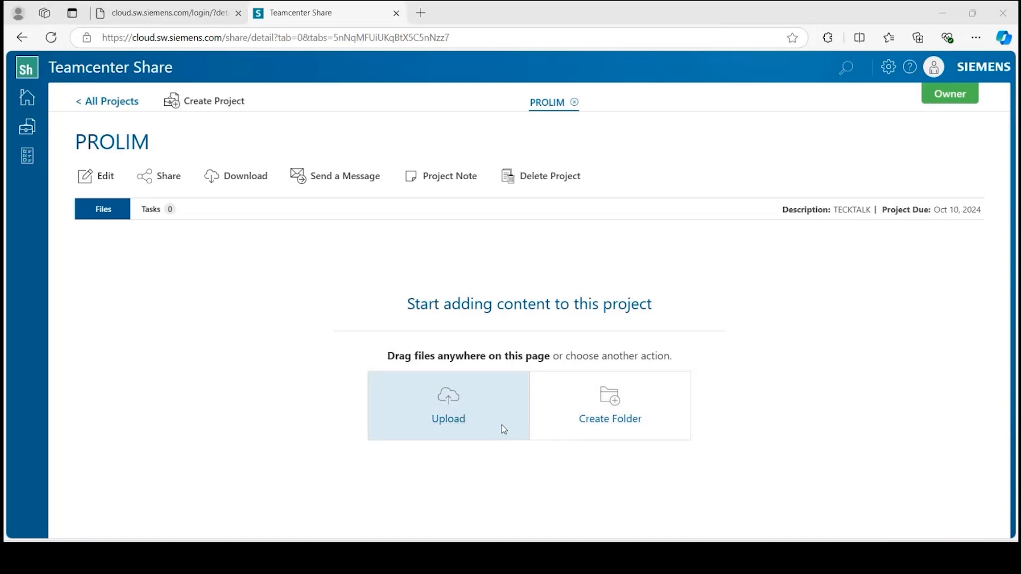
Upload the four .prt files and use the carrier_asm.prt image as the PROLIM project thumbnail.
left_click(447, 406)
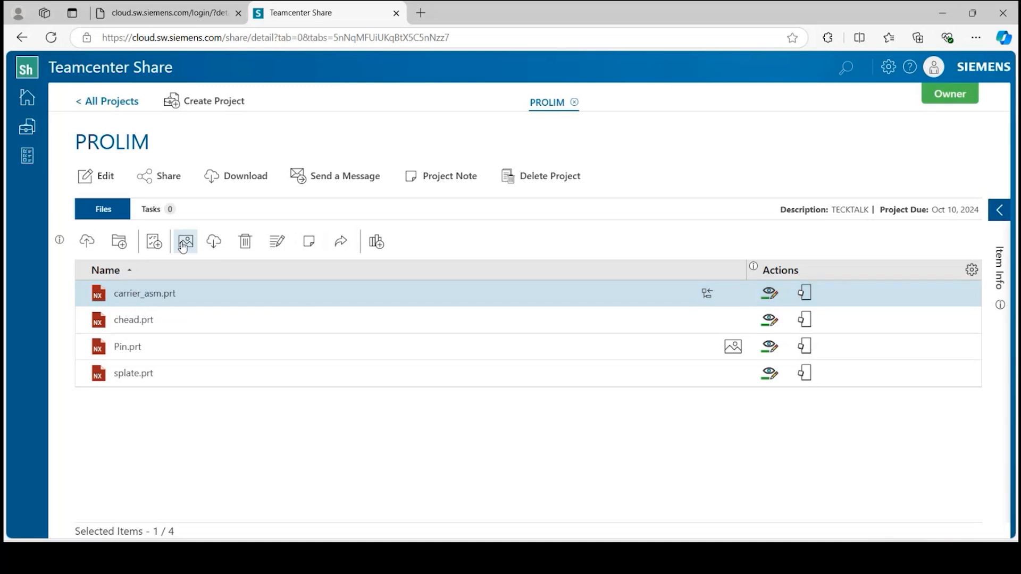
left_click(106, 101)
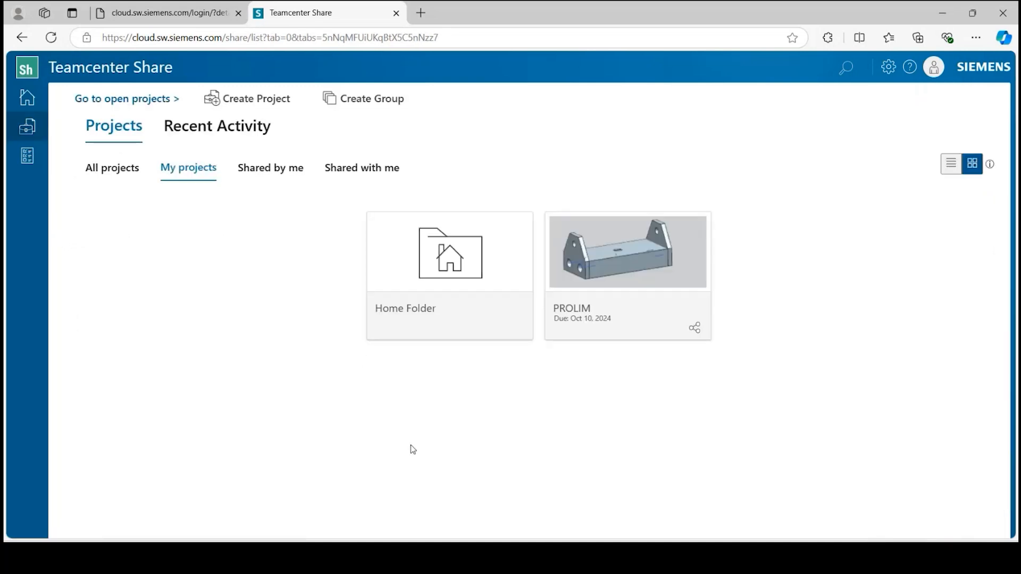
Open the Share 'PROLIM' page showing one user at Review + Download access.
left_click(627, 251)
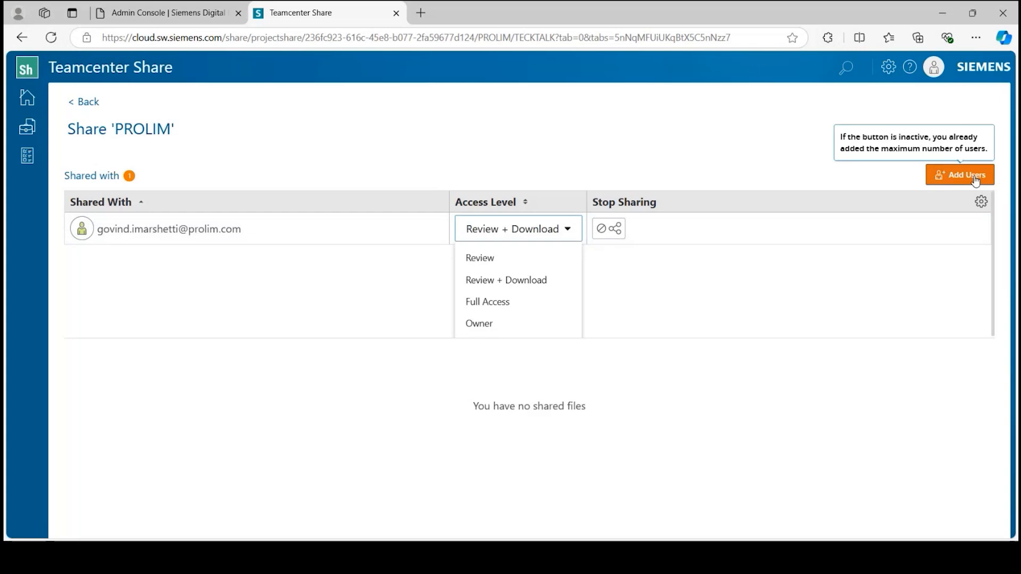
Add a member to the PROLIM share list and remove the extra second member.
left_click(958, 174)
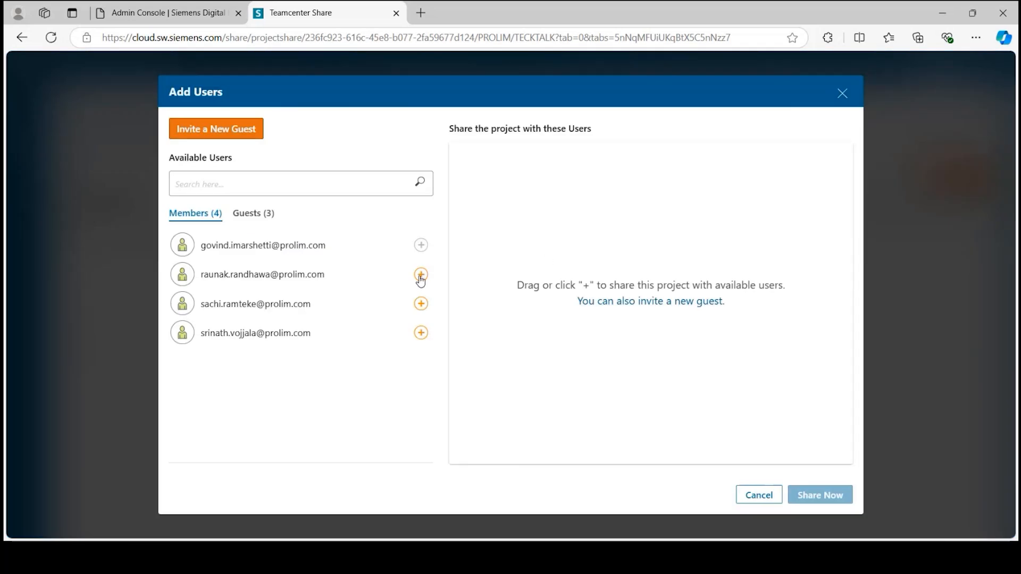
left_click(422, 275)
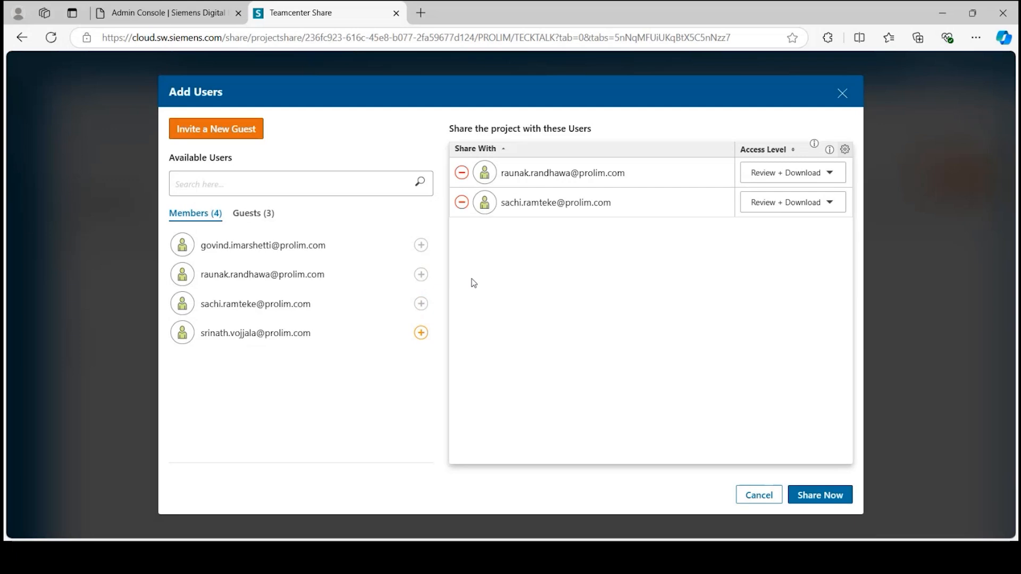
left_click(462, 202)
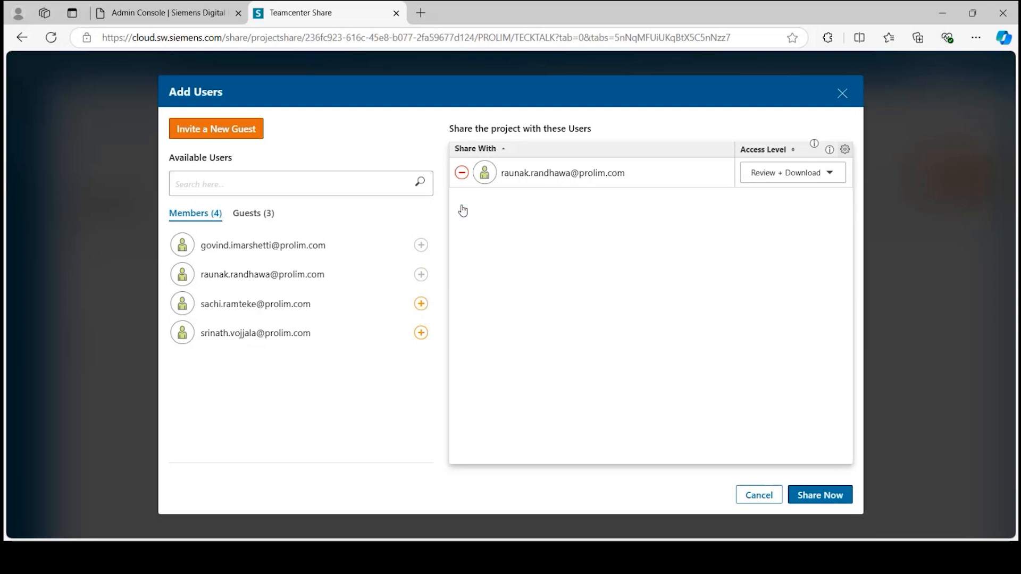
mouse_move(288, 153)
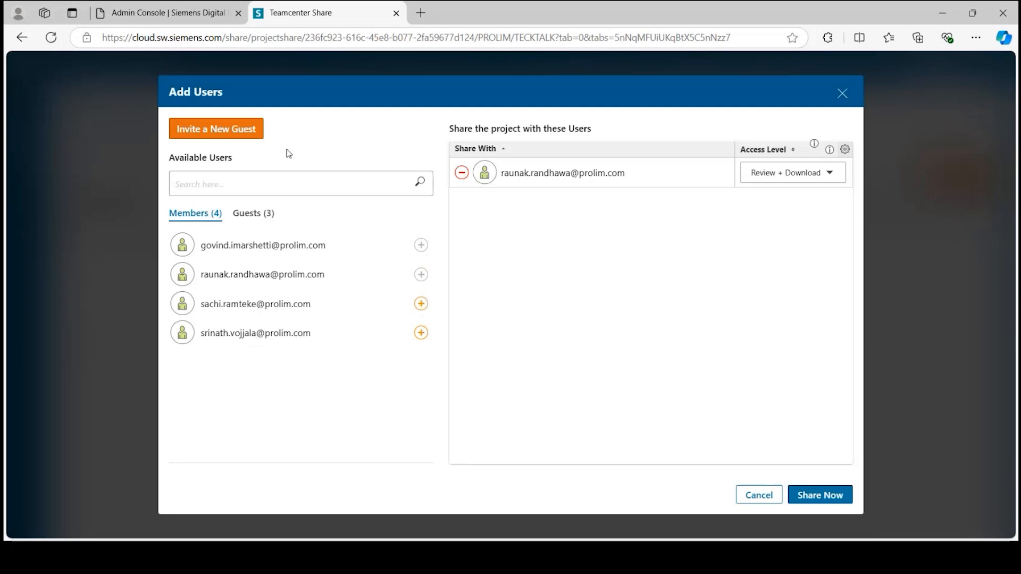
left_click(216, 129)
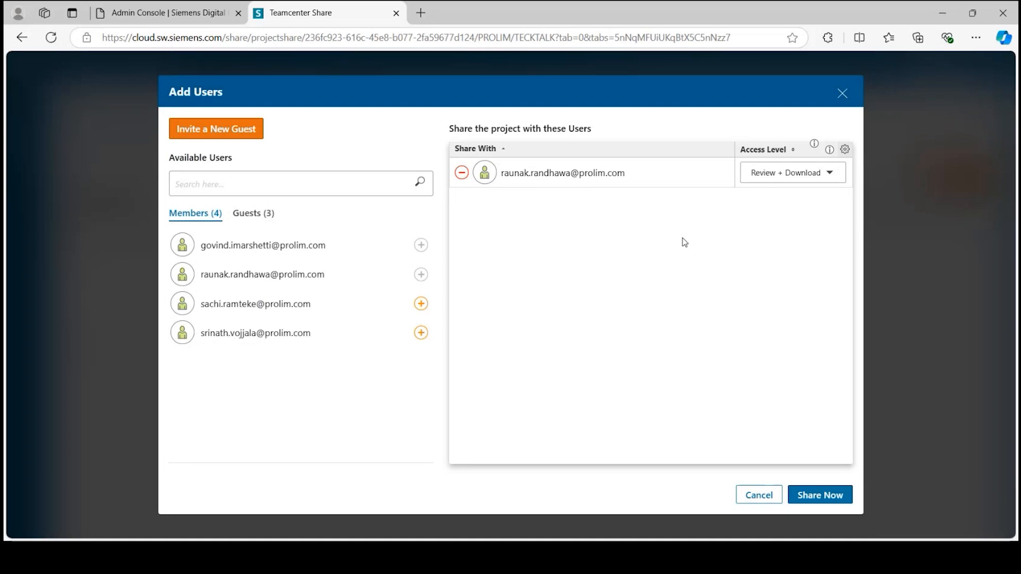
left_click(791, 172)
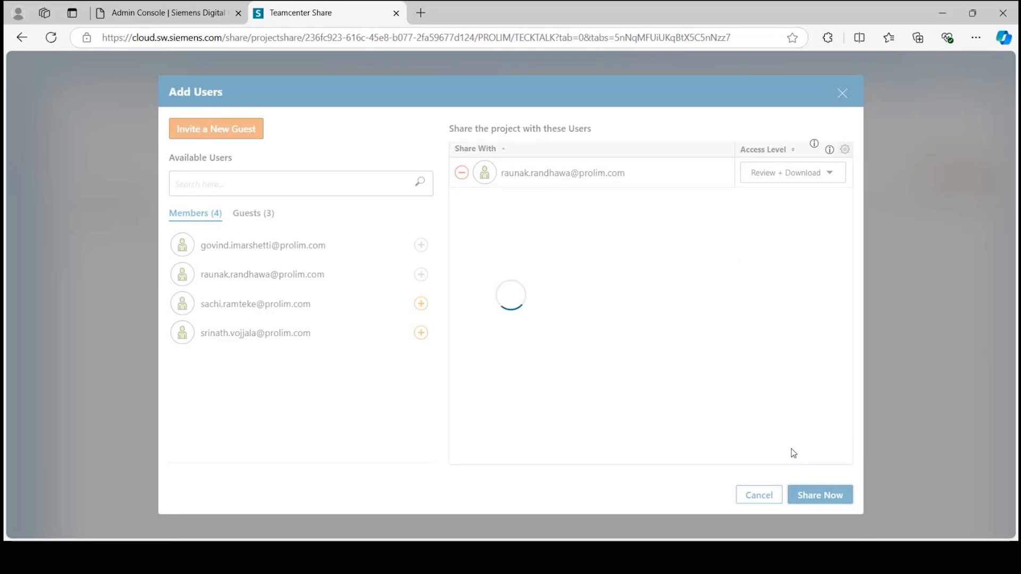
left_click(819, 494)
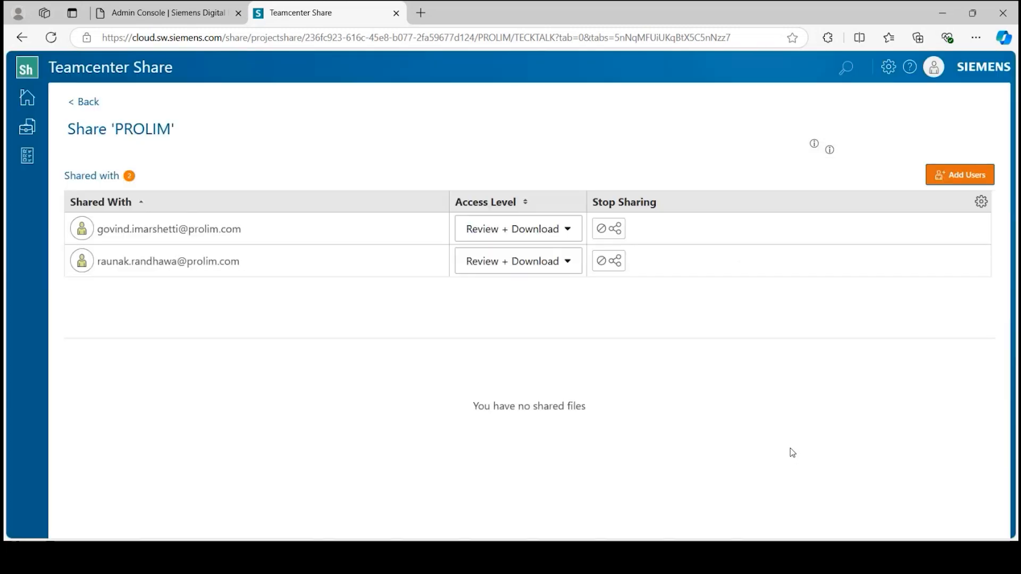
Return to the PROLIM project and switch to its Tasks board.
left_click(83, 102)
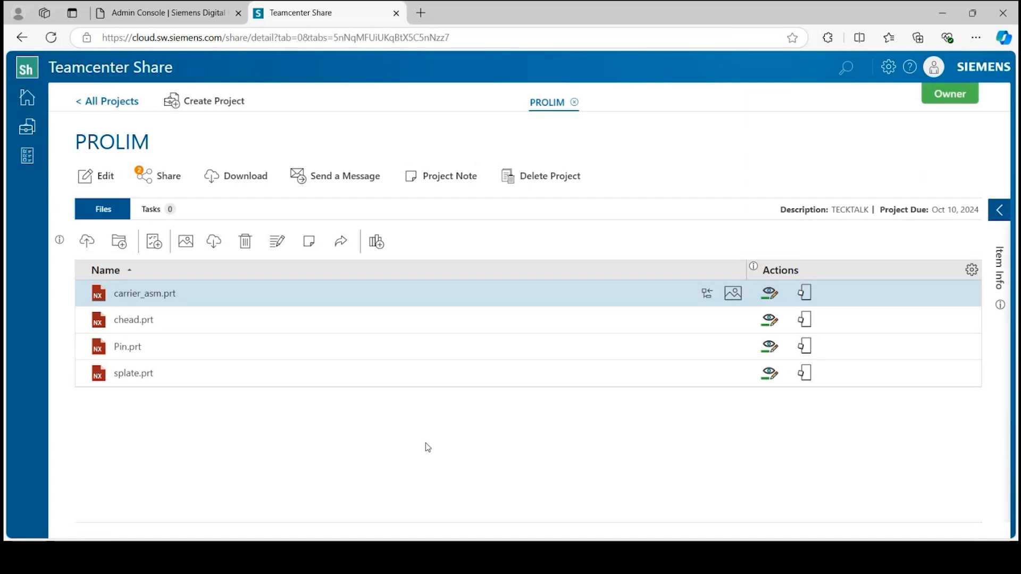
left_click(151, 209)
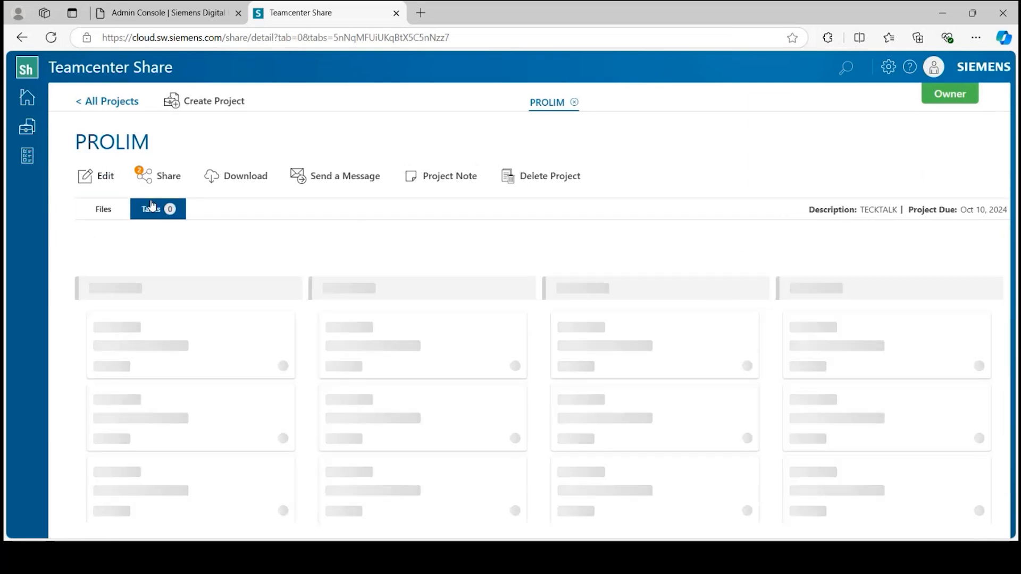
left_click(152, 210)
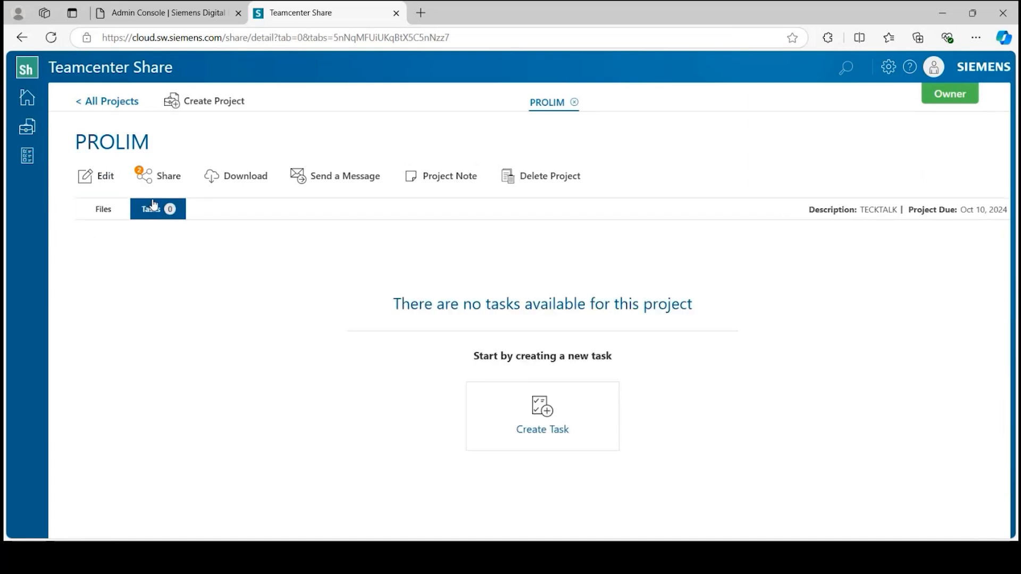
left_click(541, 415)
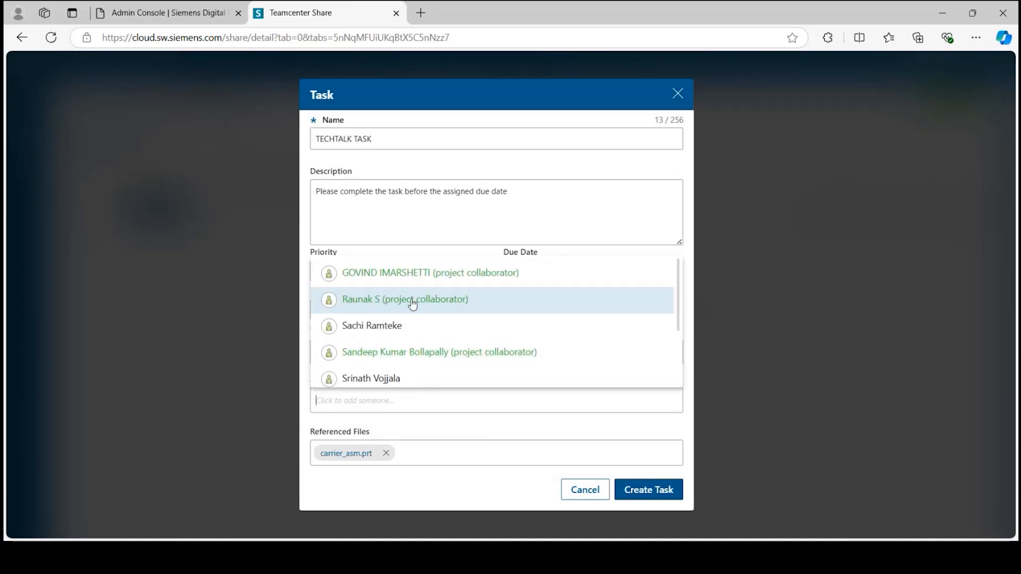
left_click(404, 300)
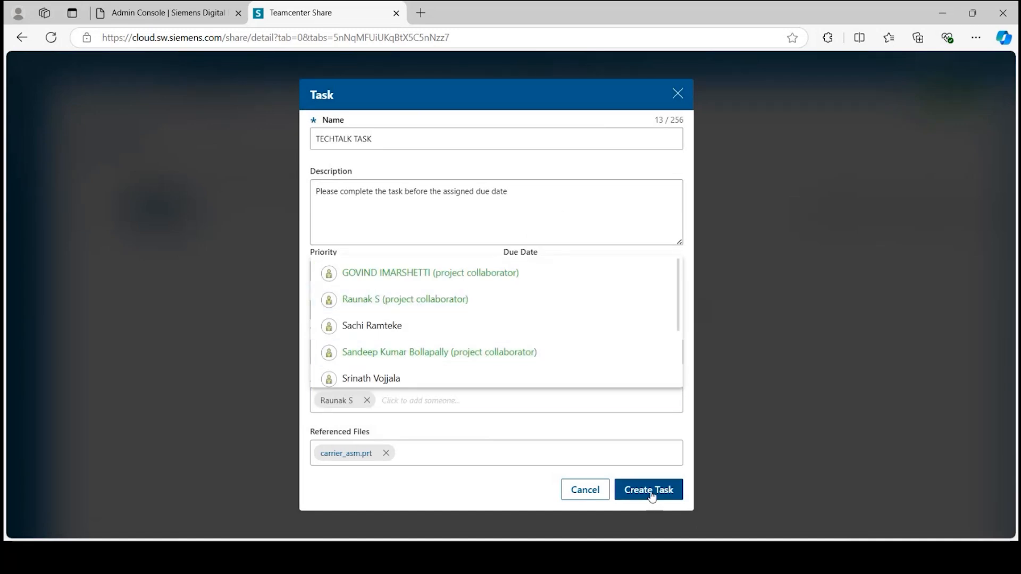
Create TECHTALK TASK so it lands in PROLIM's To Do column, medium priority, due October 10, 2024.
left_click(648, 490)
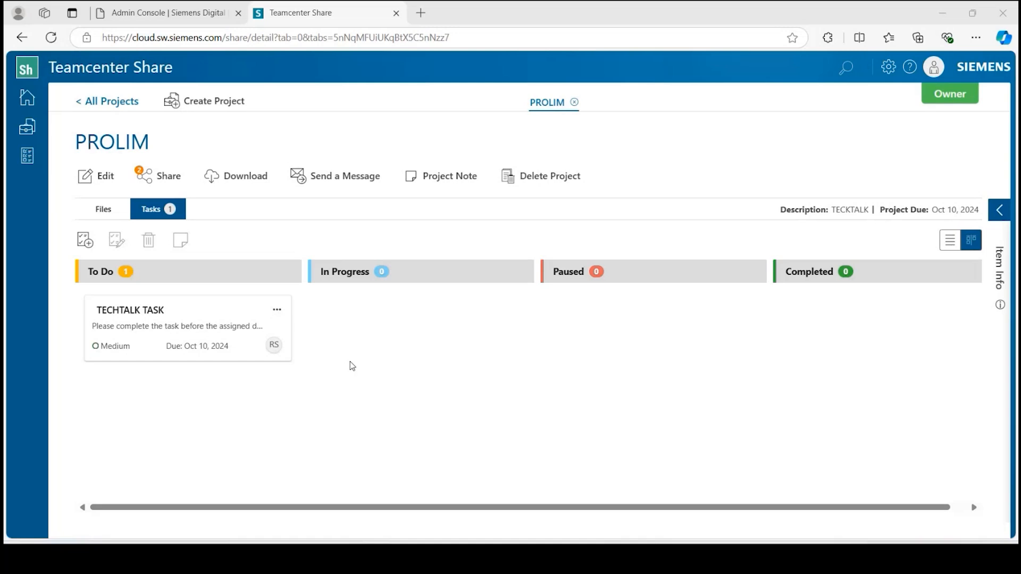
Go back to the project files and load carrier_asm.prt in the 3D markup viewer.
left_click(103, 210)
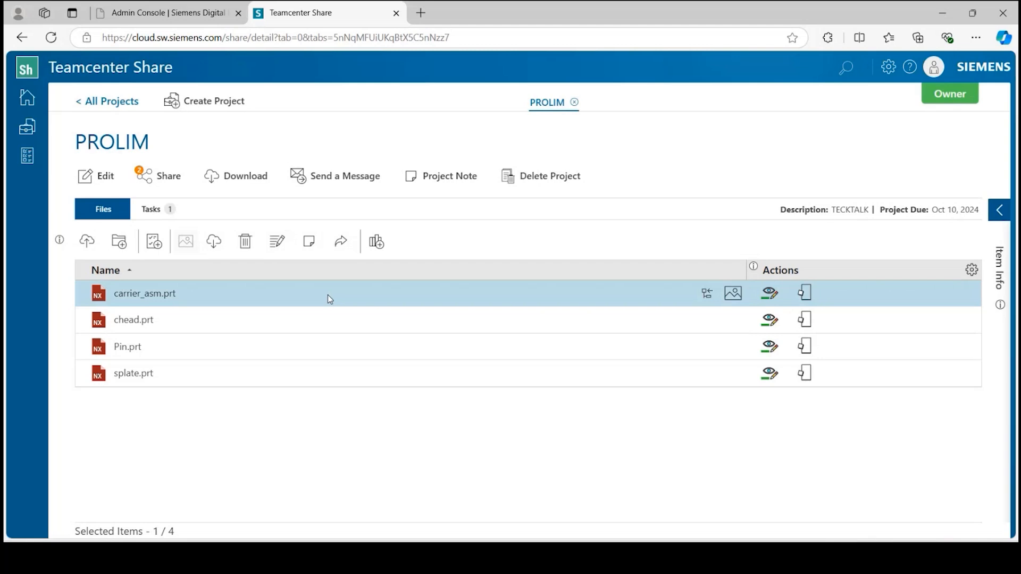
mouse_move(768, 294)
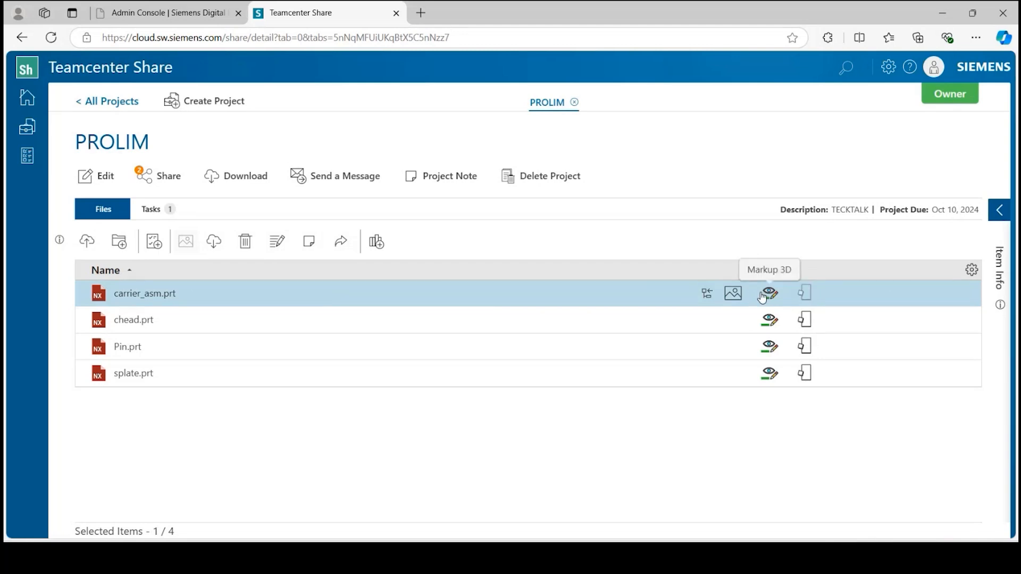
left_click(768, 293)
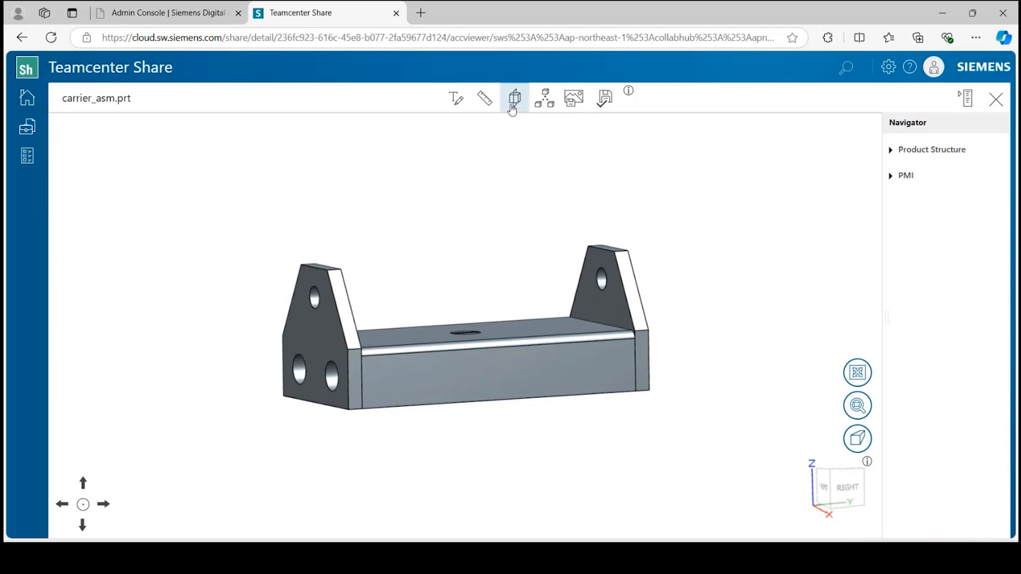
Section carrier_asm with Cut Plane X then Cut Plane Y and inspect the interior from below.
left_click(514, 98)
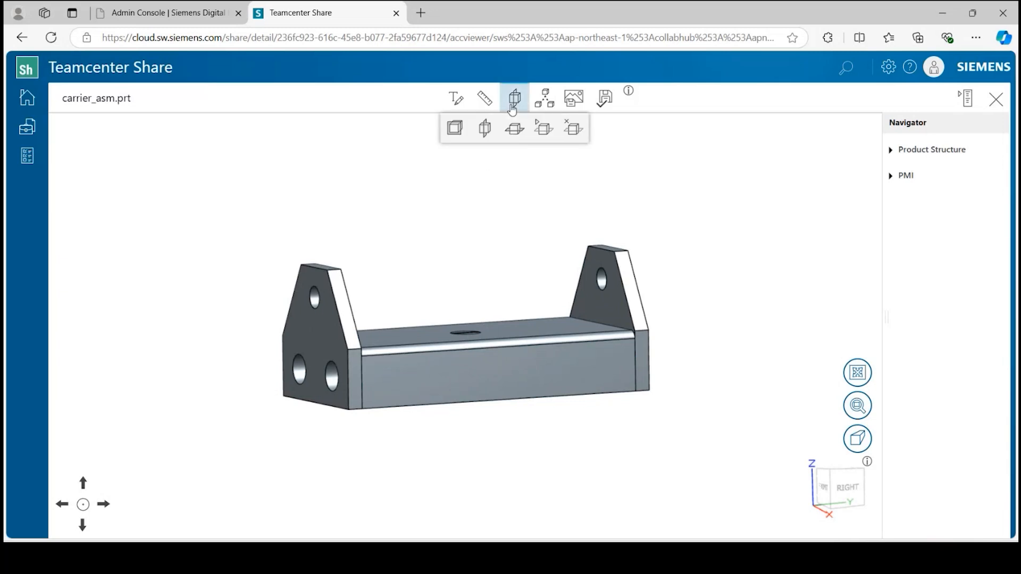
left_click(455, 127)
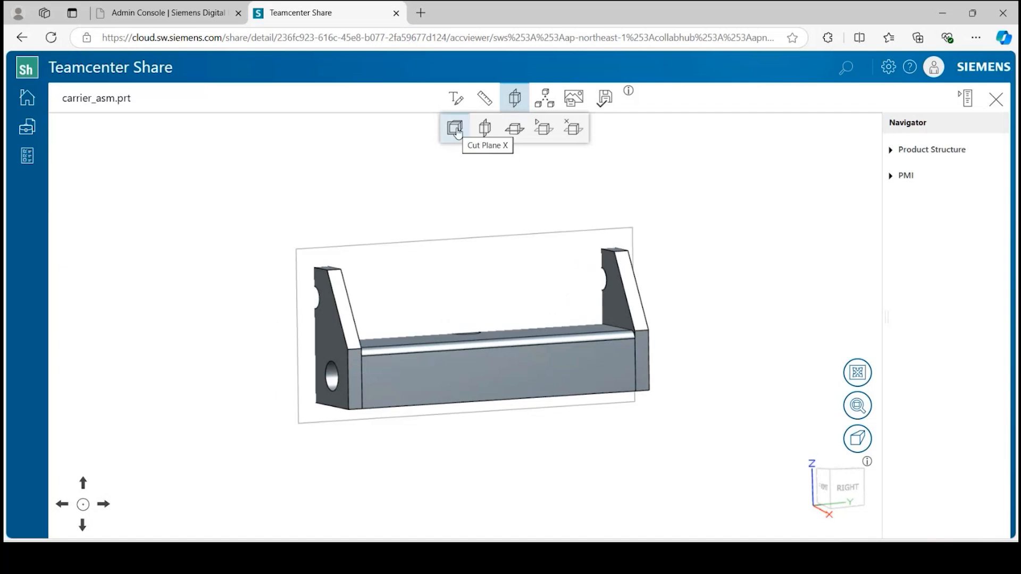
left_click(485, 128)
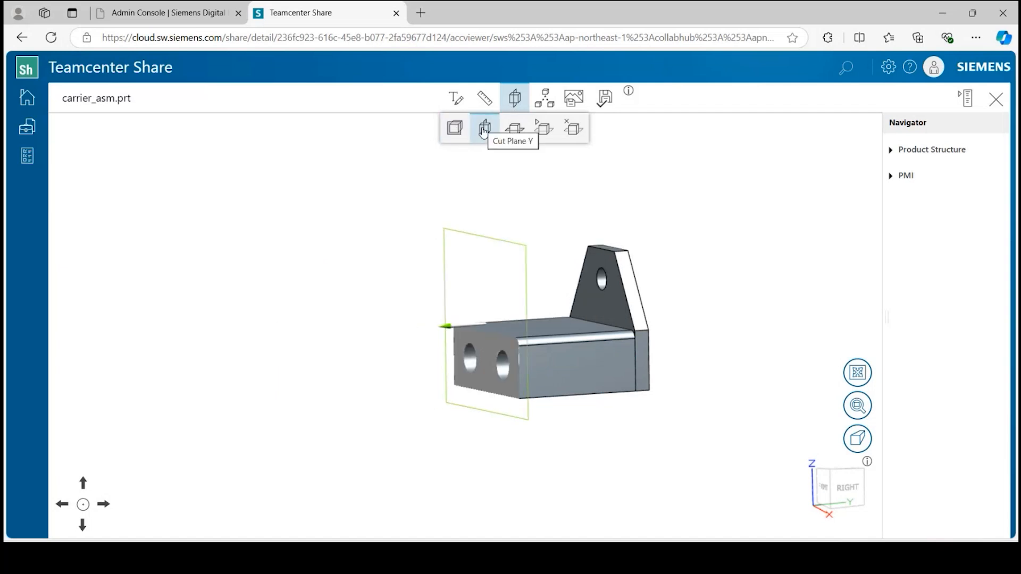
left_click(485, 128)
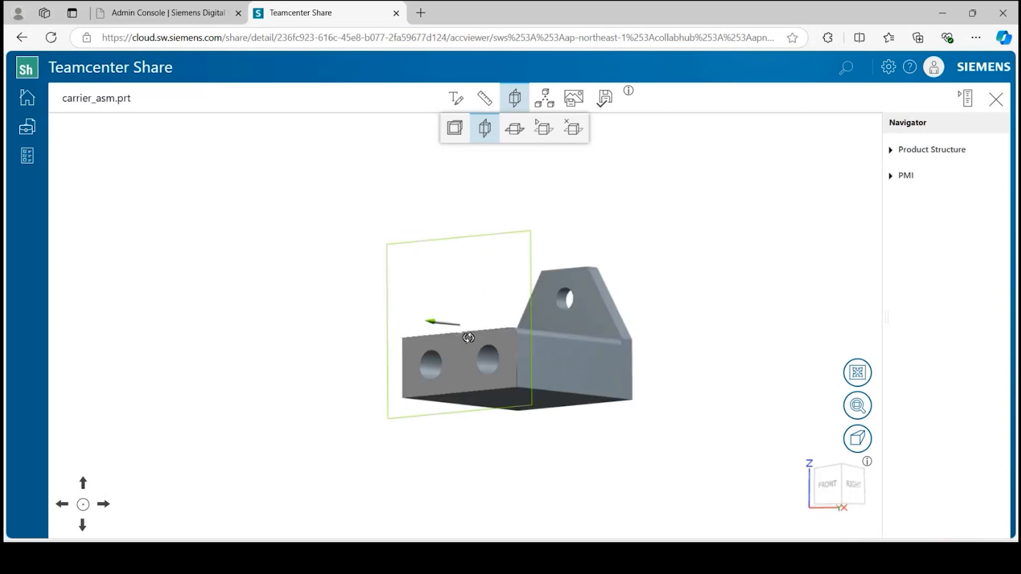
left_click_drag(468, 337, 518, 305)
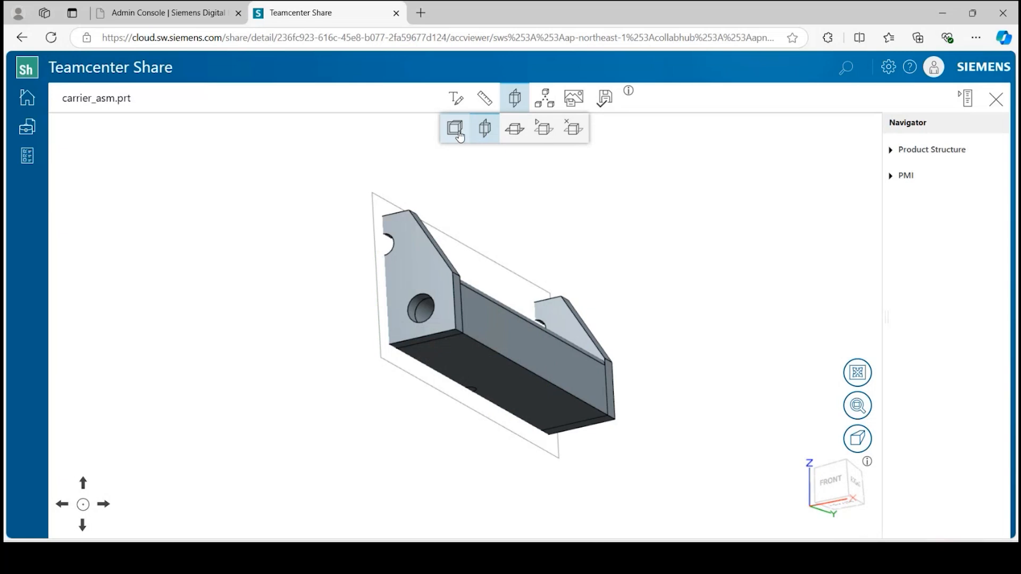
left_click(485, 128)
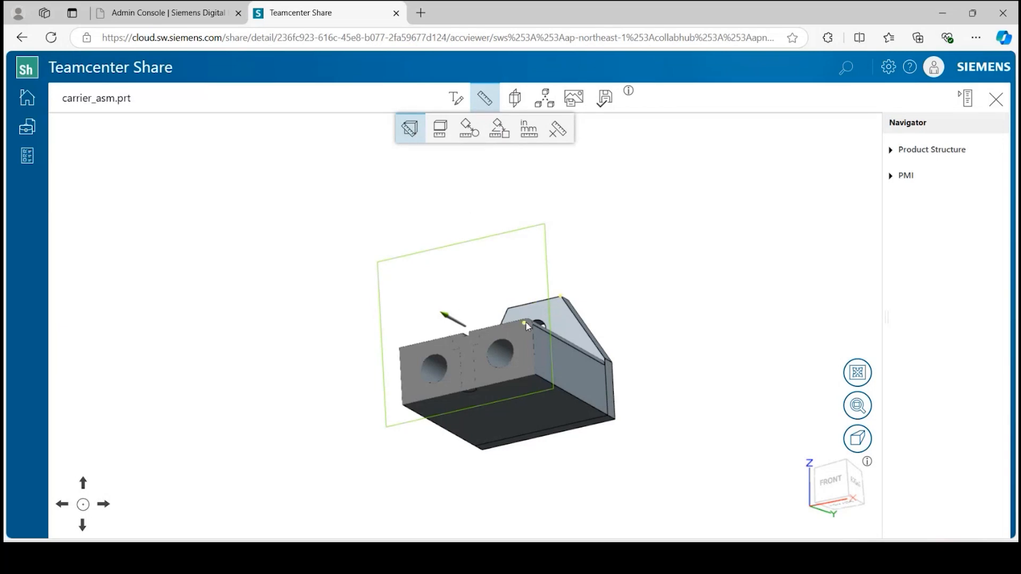
Measure a 1.414 in distance between two edges of the sectioned carrier and review the units list.
left_click(526, 325)
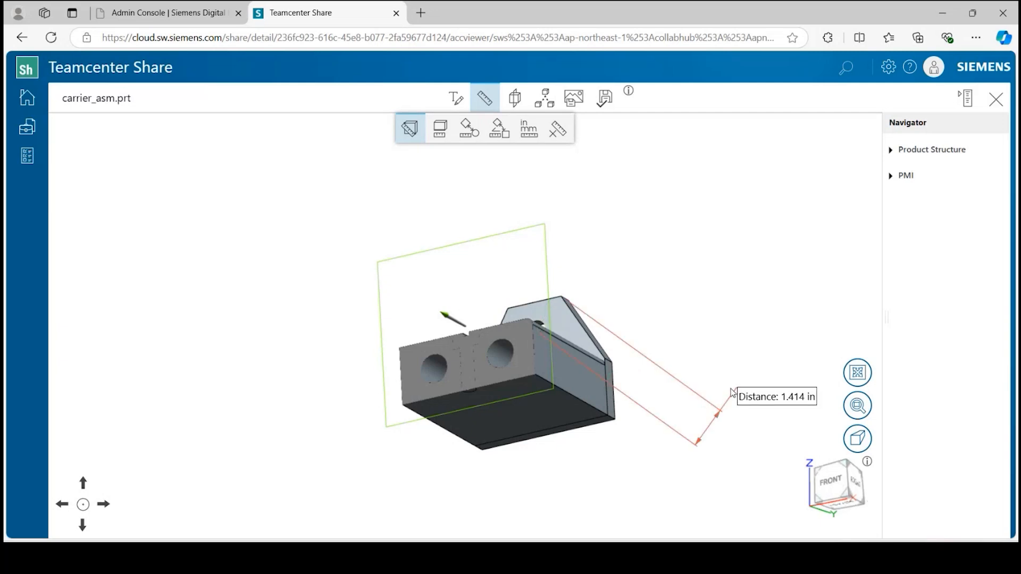
left_click(528, 129)
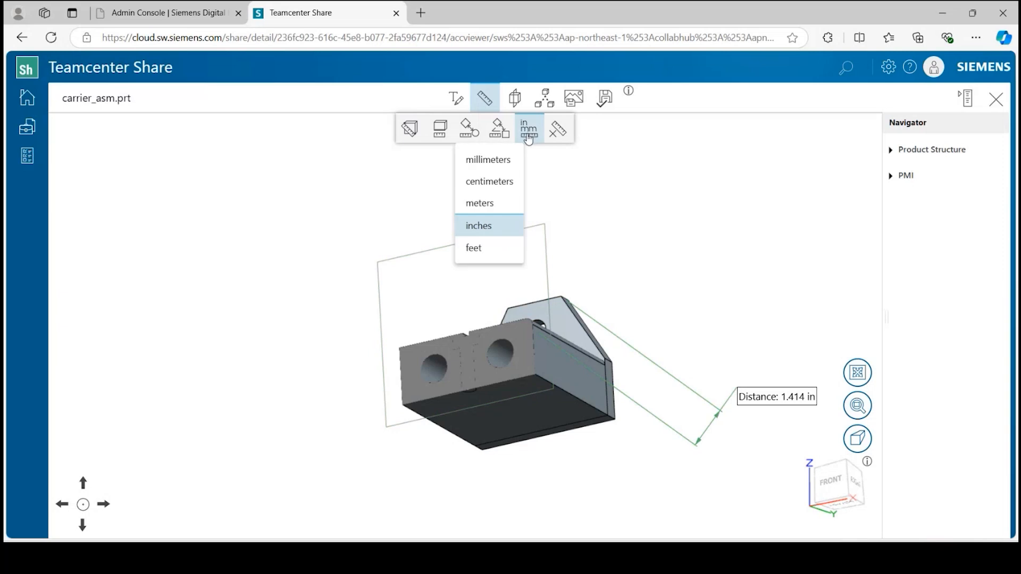
mouse_move(489, 182)
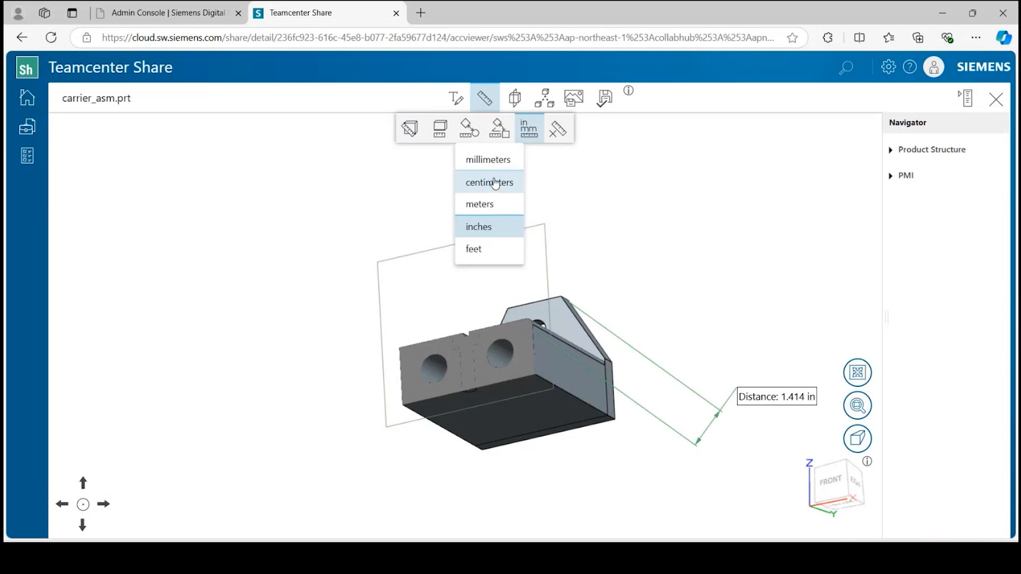
mouse_move(494, 203)
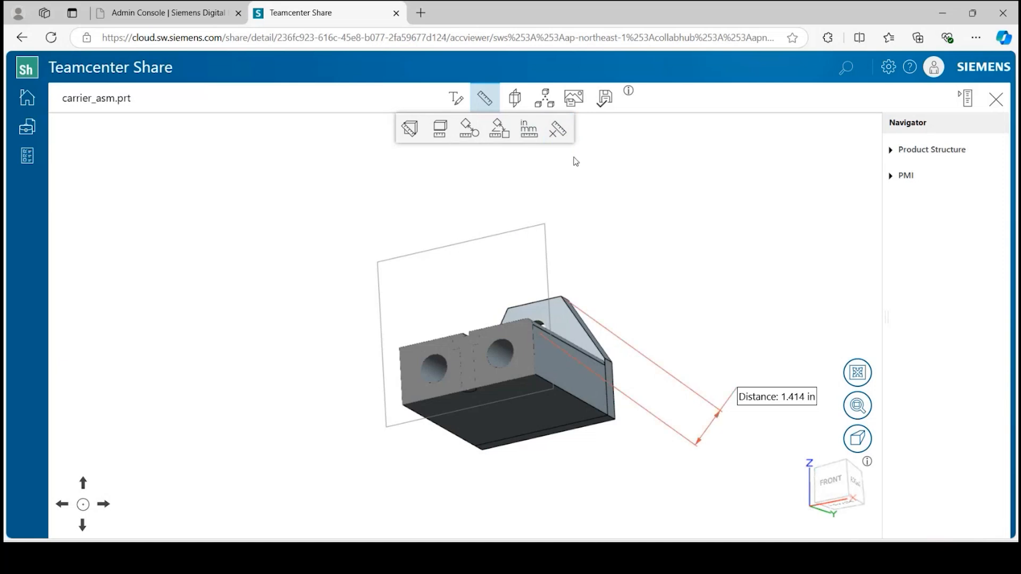
left_click(515, 97)
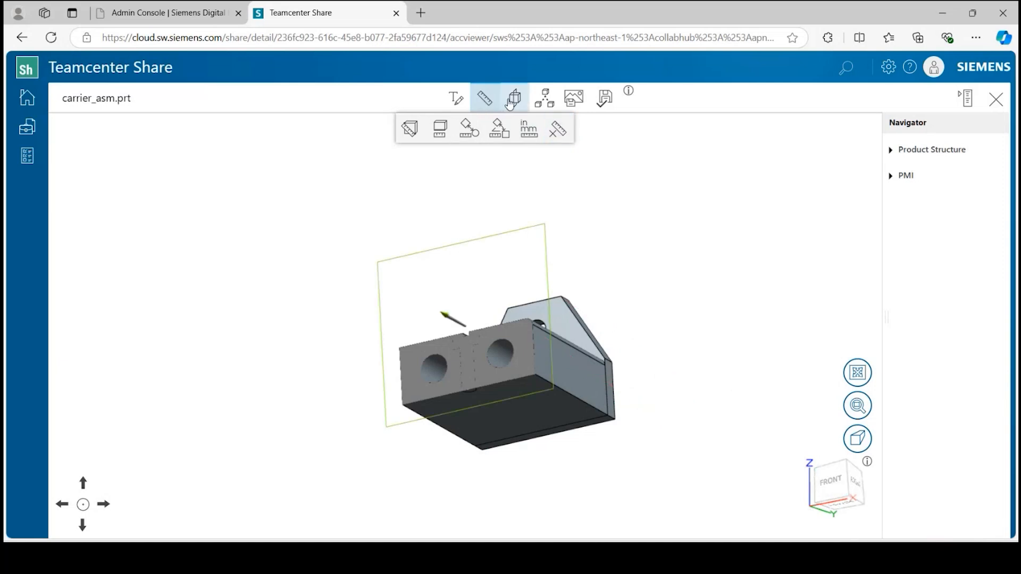
Remove the section and switch the markup tools to the circle tool.
left_click(514, 98)
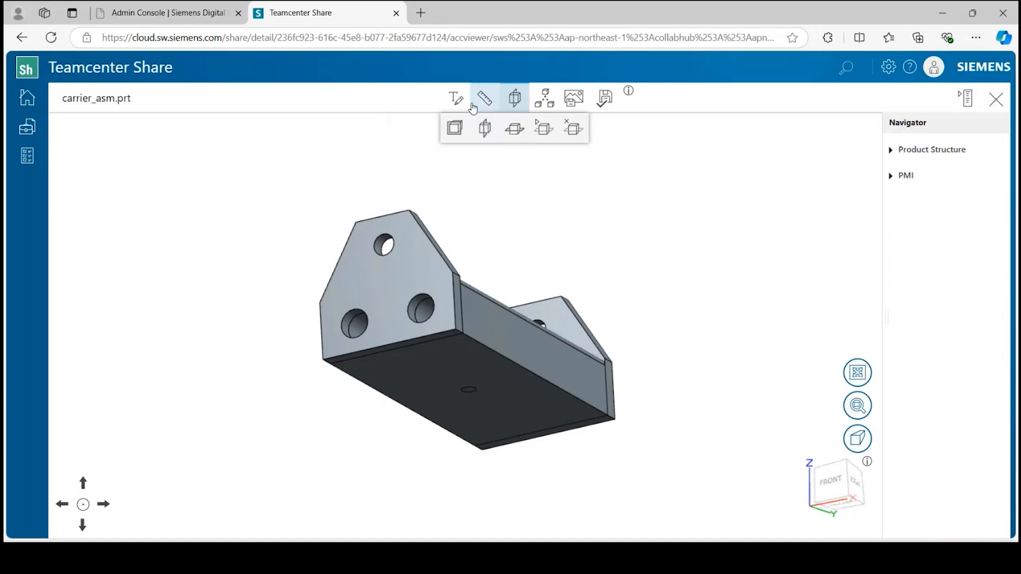
left_click(456, 98)
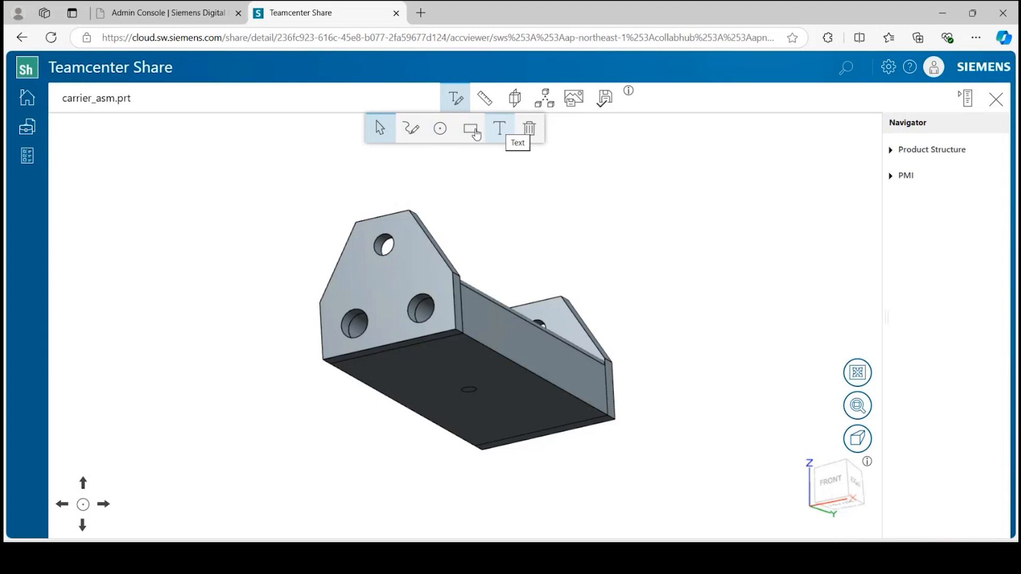
left_click(440, 129)
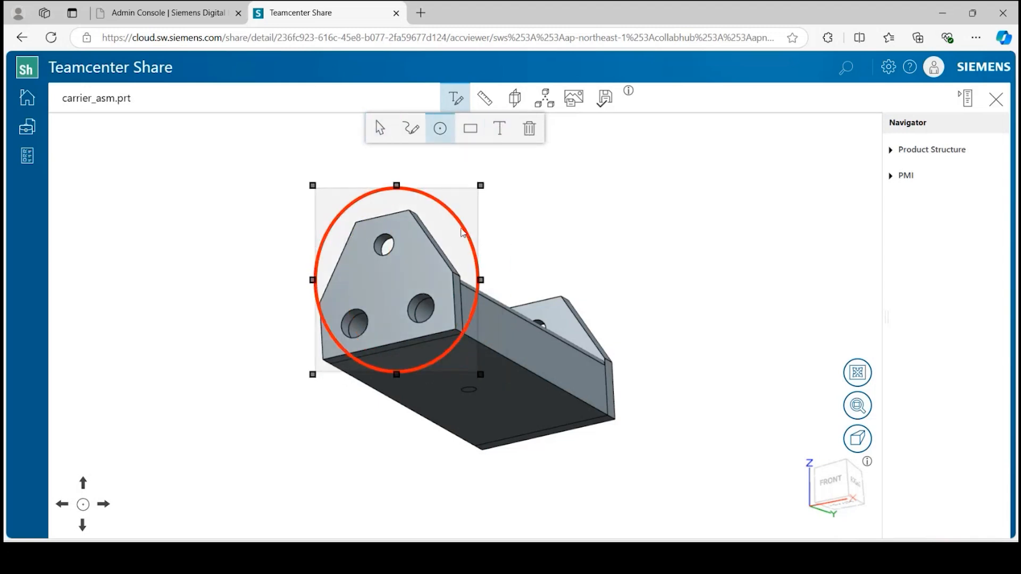
Circle the three-hole end plate and save the markup view as markup1.
left_click(603, 97)
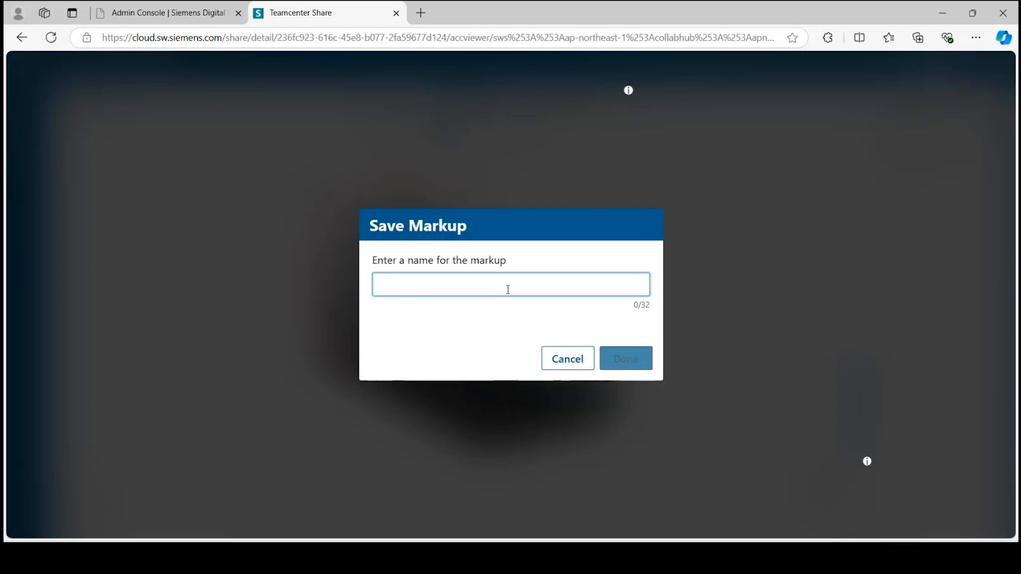
type("mark")
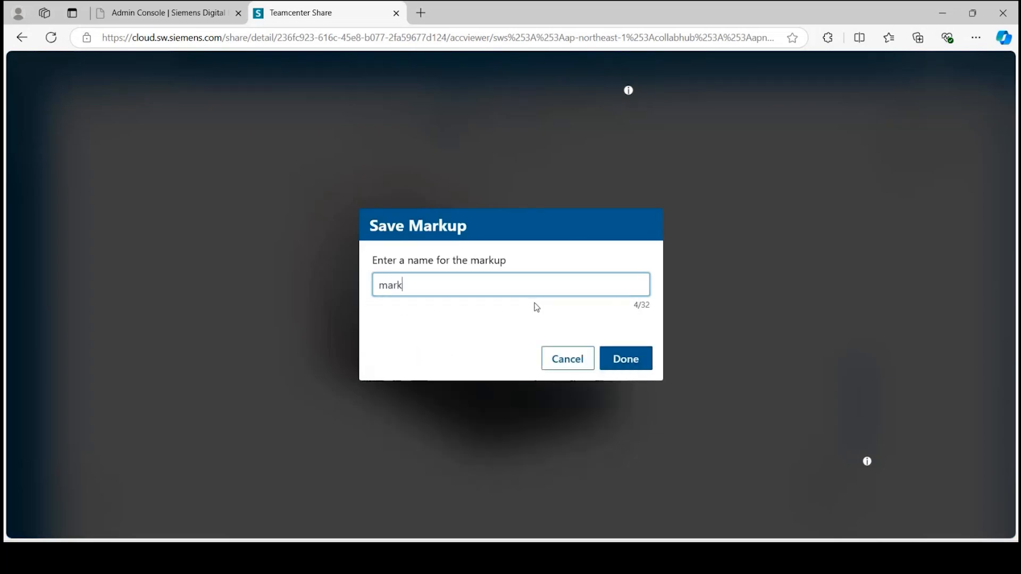
left_click(624, 358)
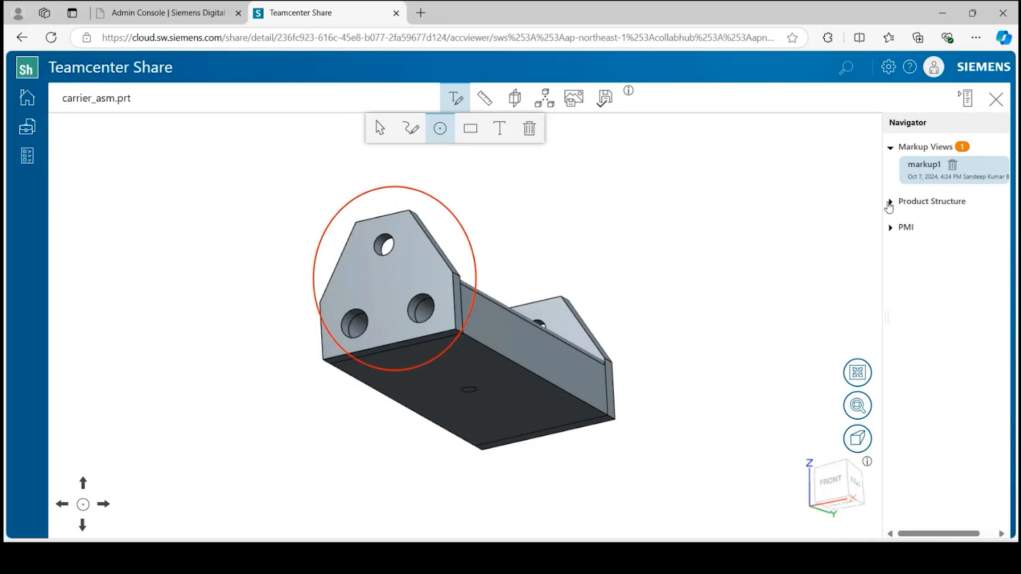
Expand Product Structure and hide the chead component, leaving the two plates and pin visible.
left_click(890, 201)
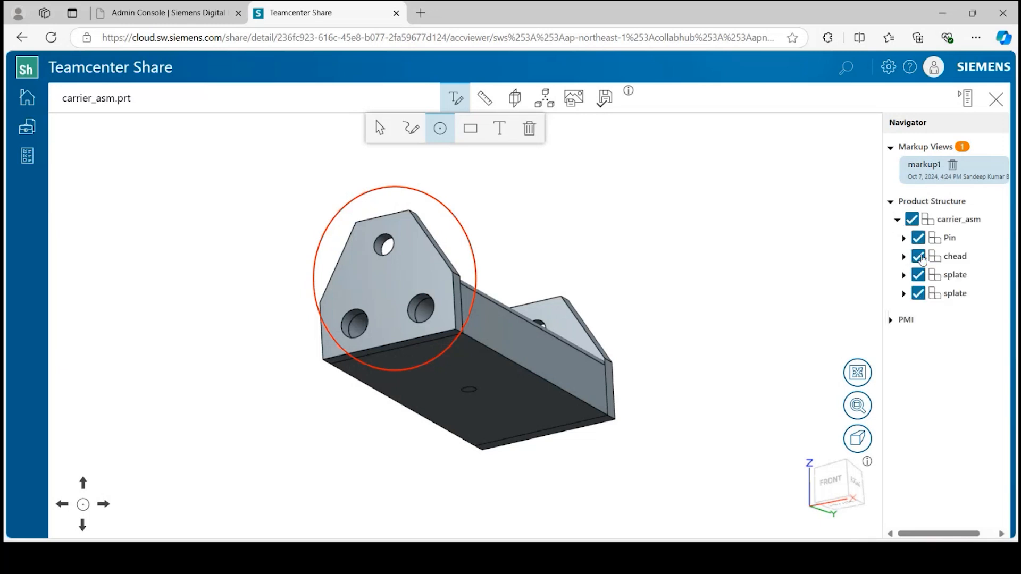
left_click(918, 256)
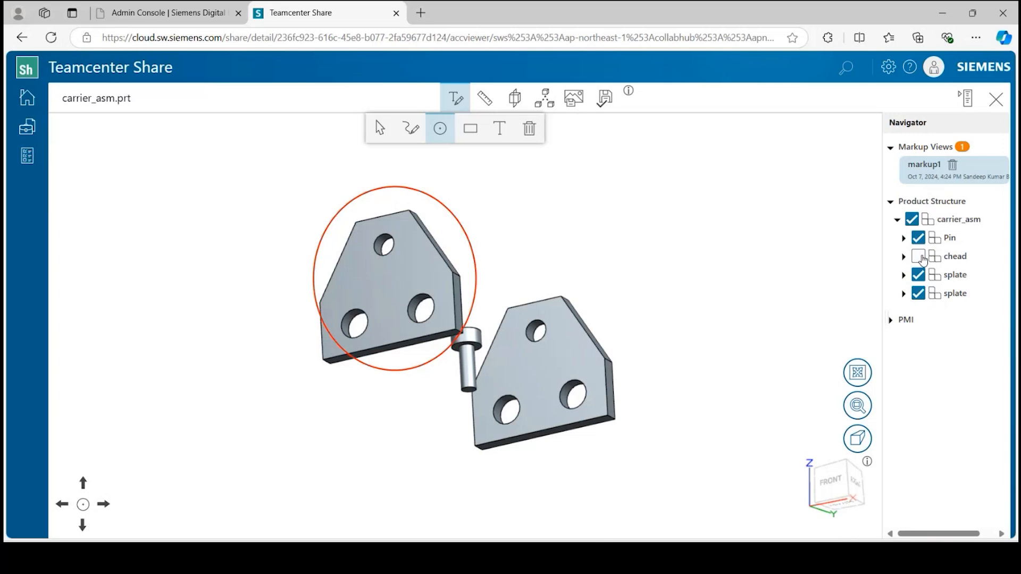
left_click(918, 257)
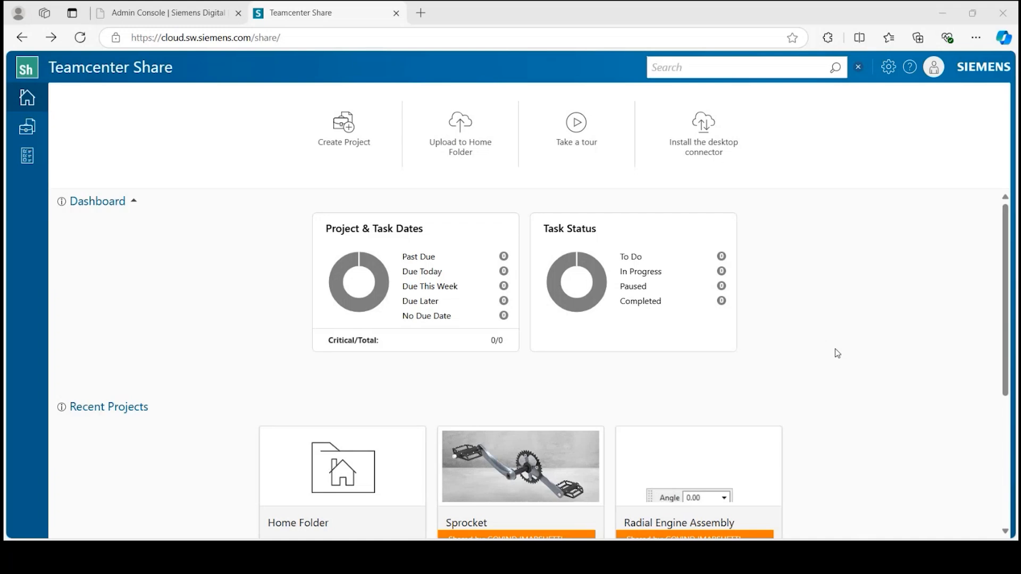
mouse_move(703, 130)
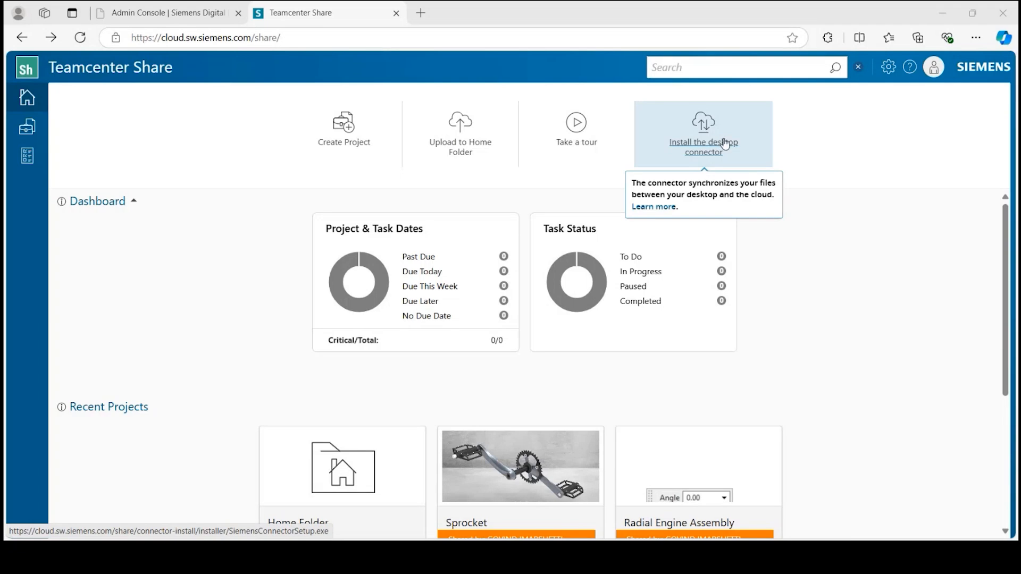
mouse_move(708, 154)
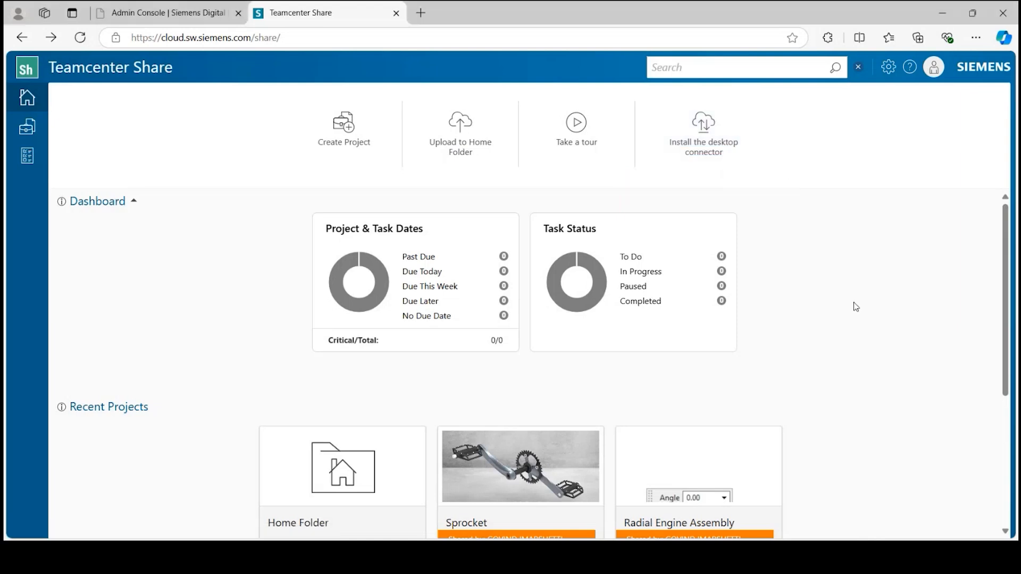
mouse_move(863, 463)
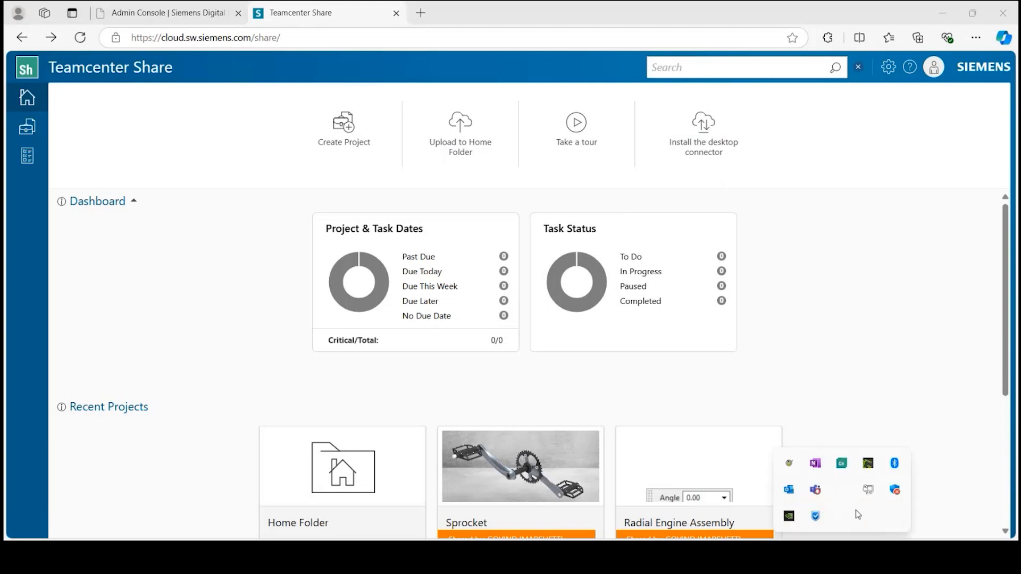
Show the Connector sync window listing the downloaded parts and reveal the local Connector folder in File Explorer.
left_click(841, 462)
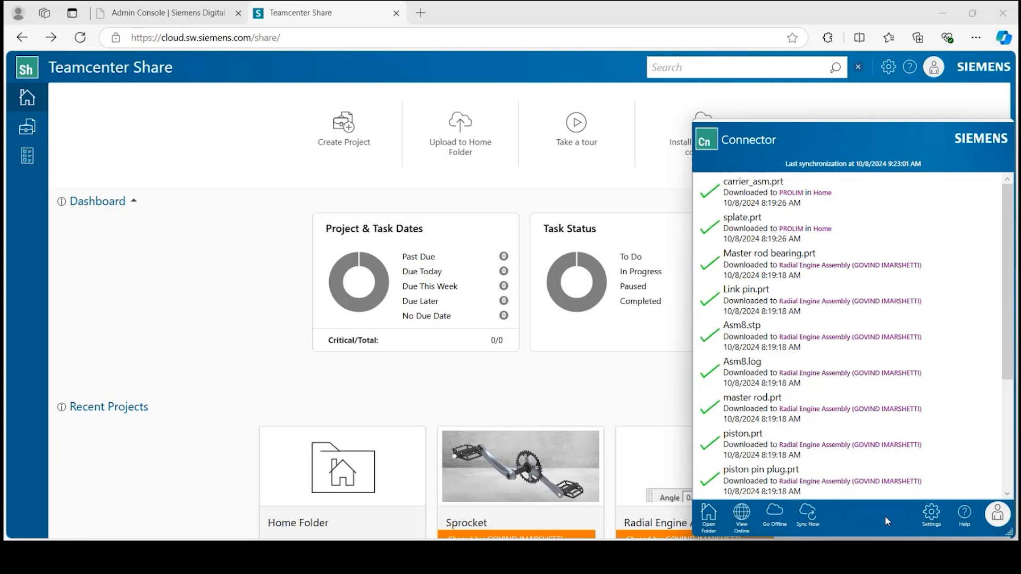
mouse_move(887, 521)
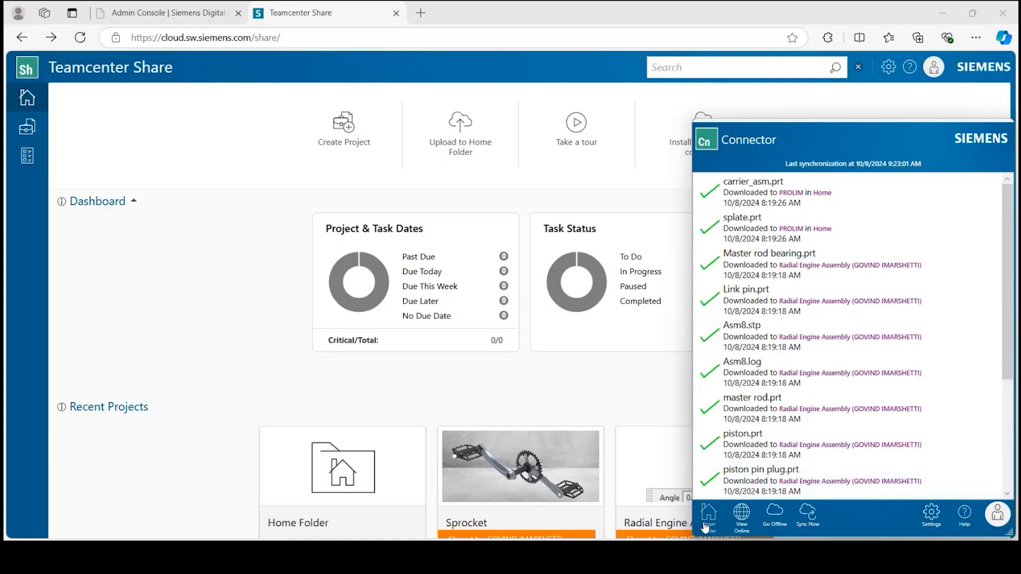
left_click(708, 517)
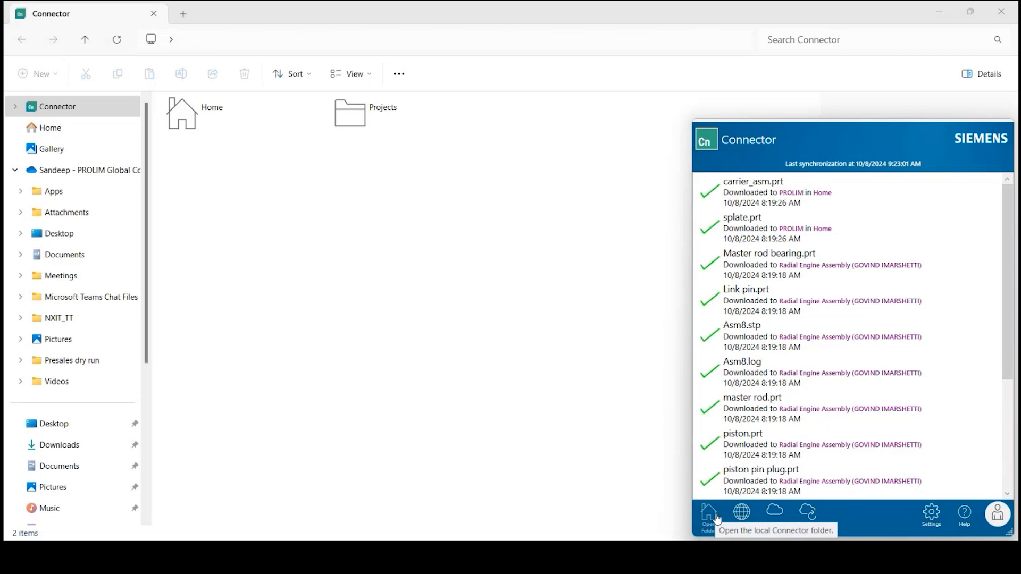
mouse_move(741, 514)
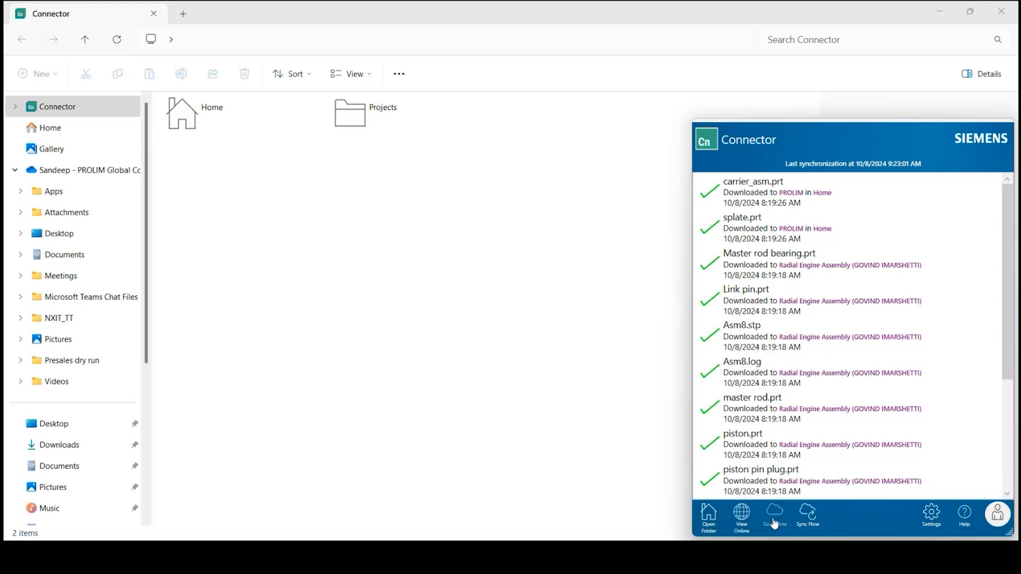
mouse_move(774, 518)
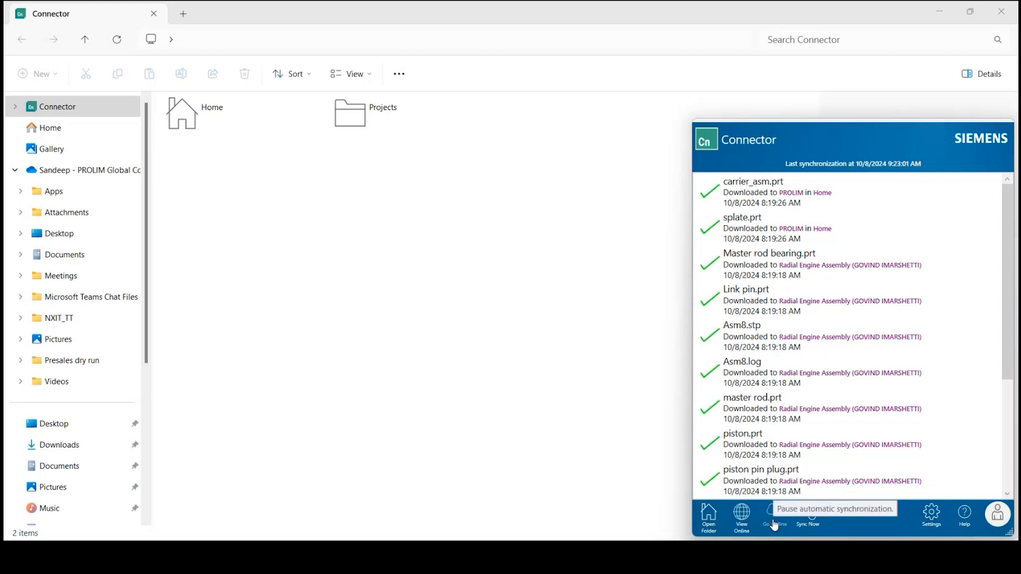
Pause and resume Connector sync, then bring up its Local Folder settings.
left_click(773, 518)
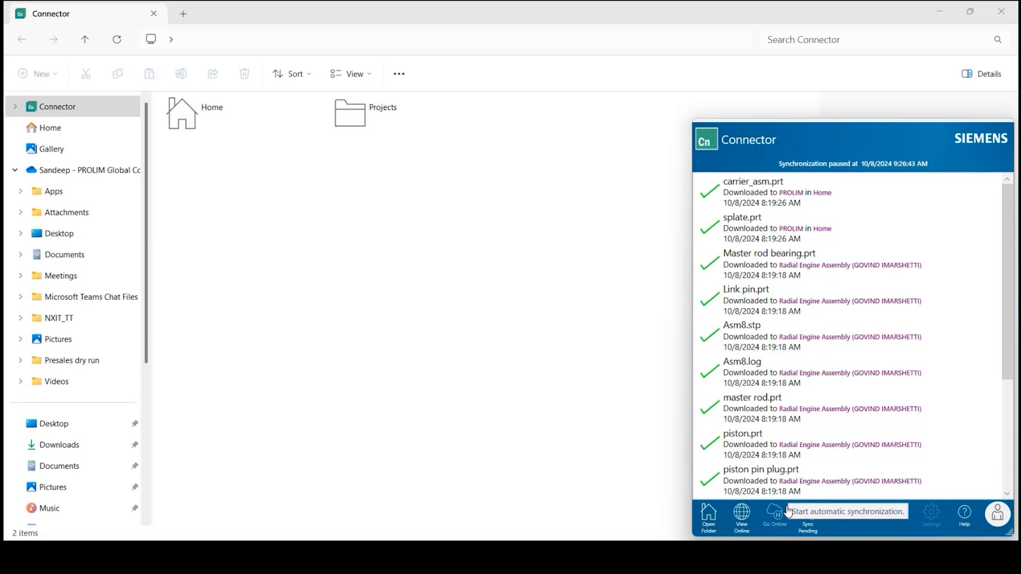
mouse_move(807, 518)
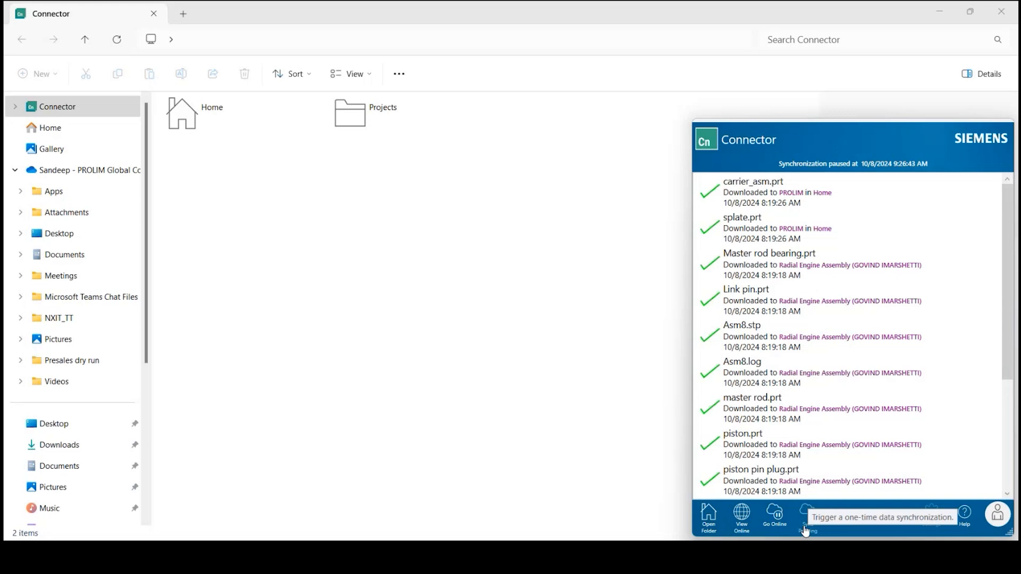
left_click(809, 519)
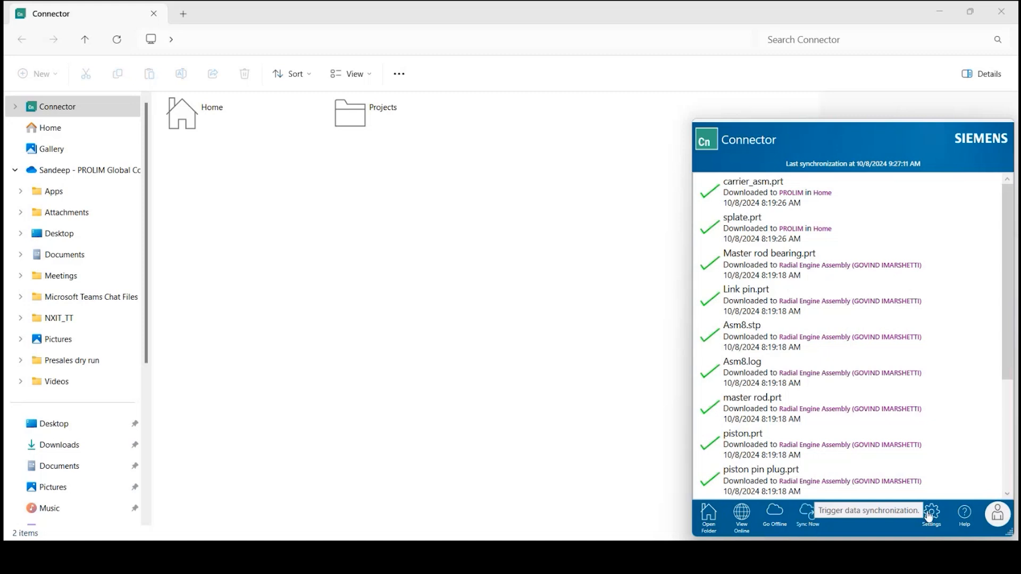
left_click(930, 514)
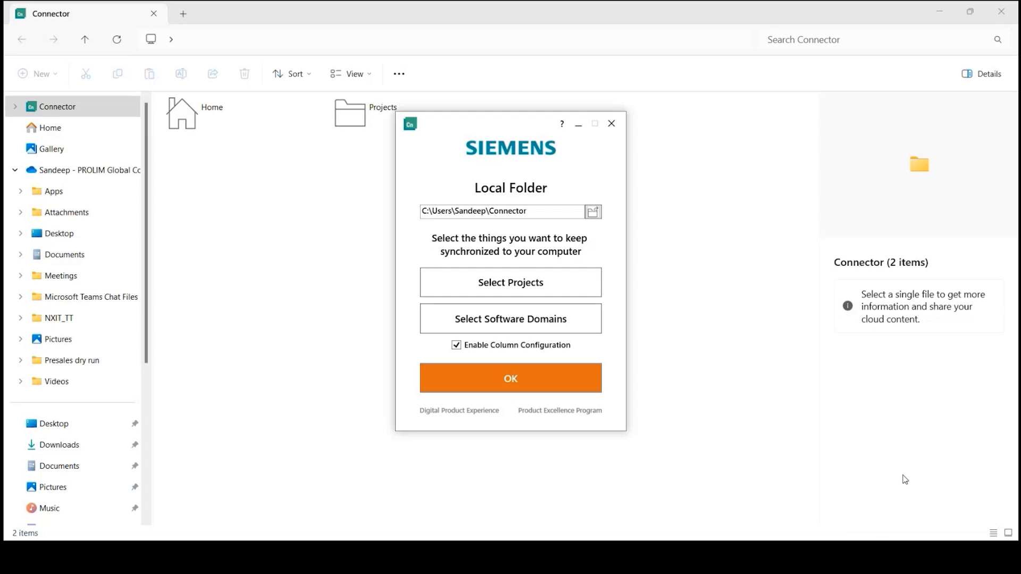
Keep Radial Engine Assembly and Sprocket both selected for syncing and confirm.
left_click(511, 281)
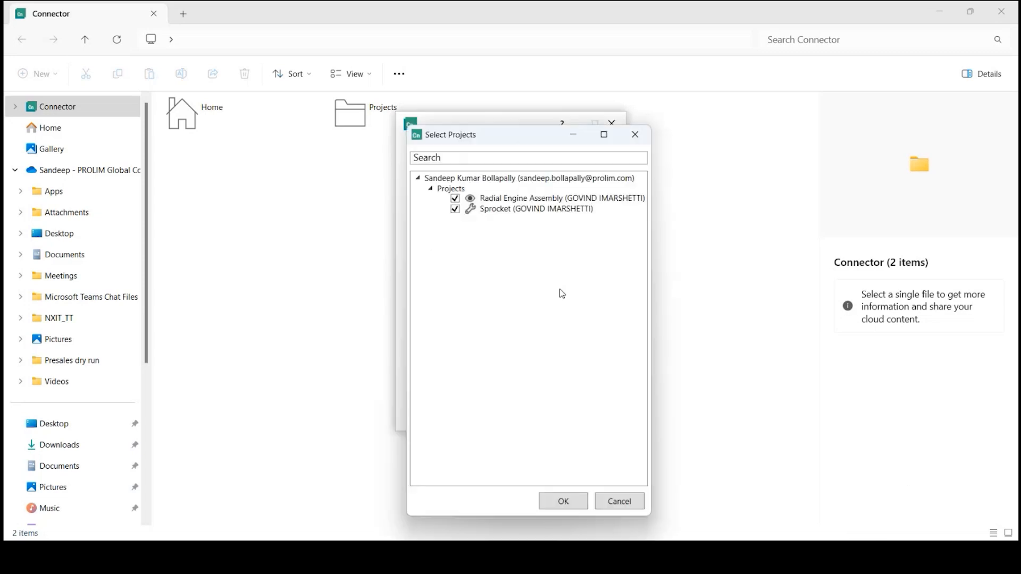
left_click(456, 198)
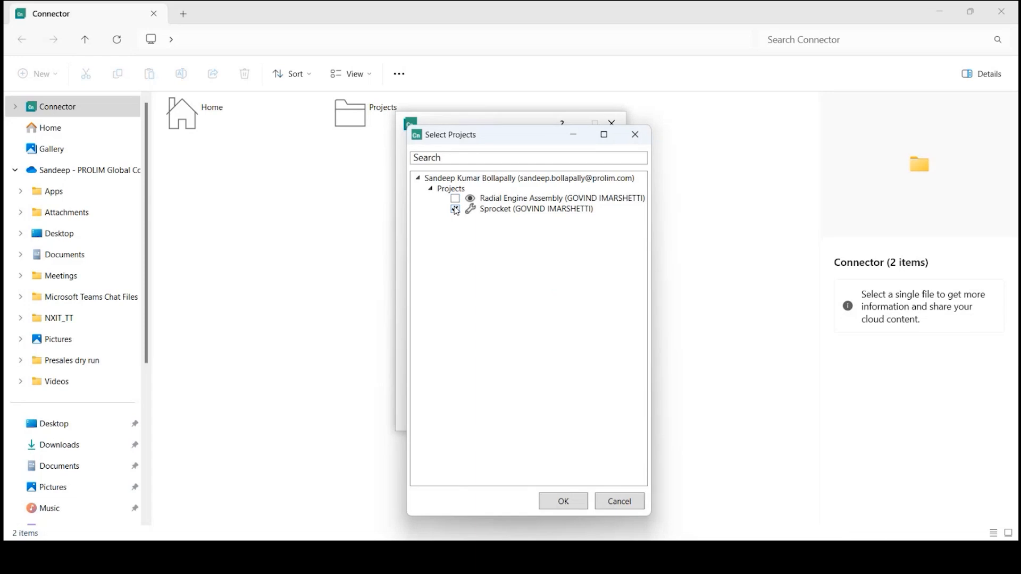
left_click(455, 198)
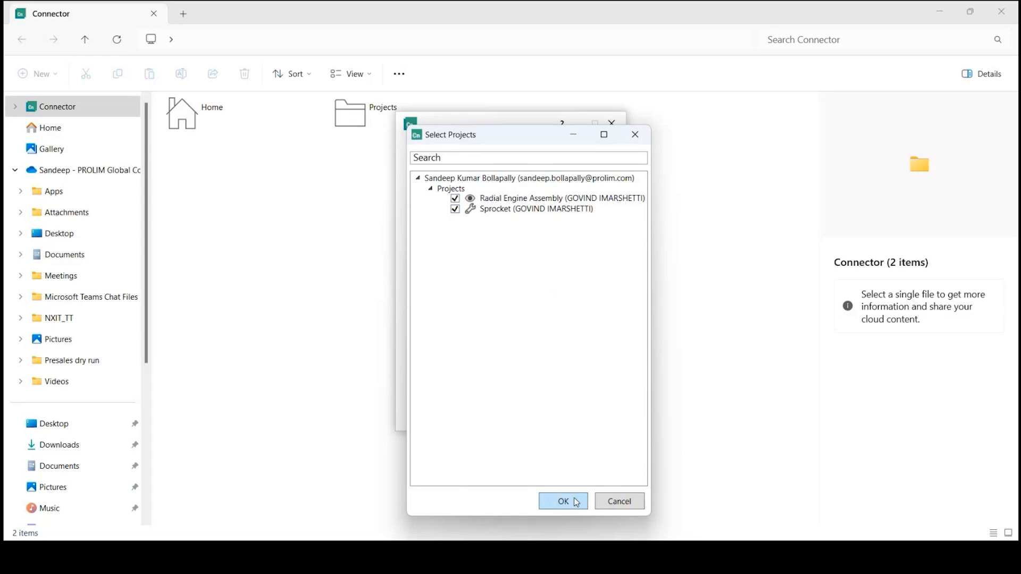
left_click(562, 501)
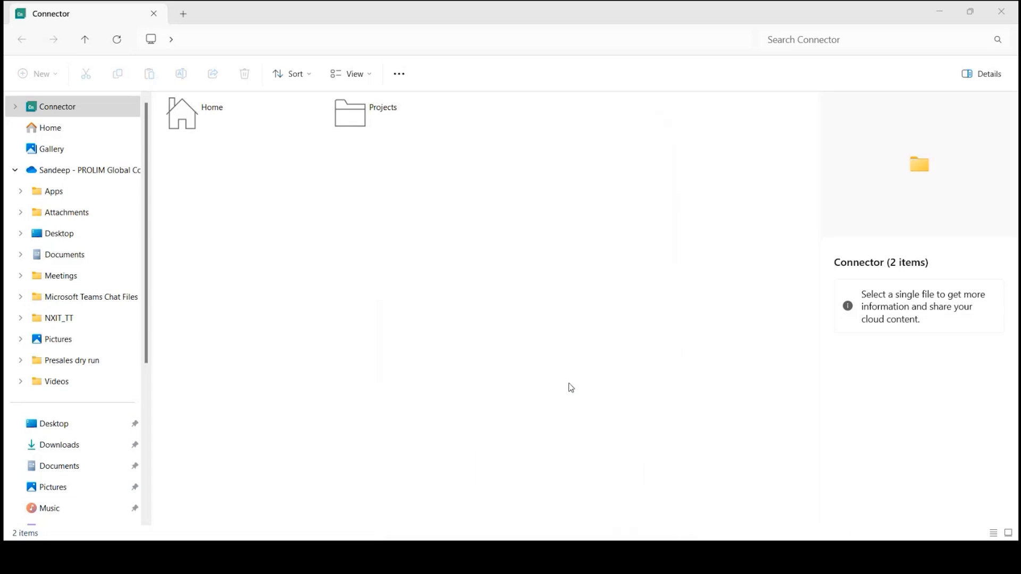
mouse_move(585, 378)
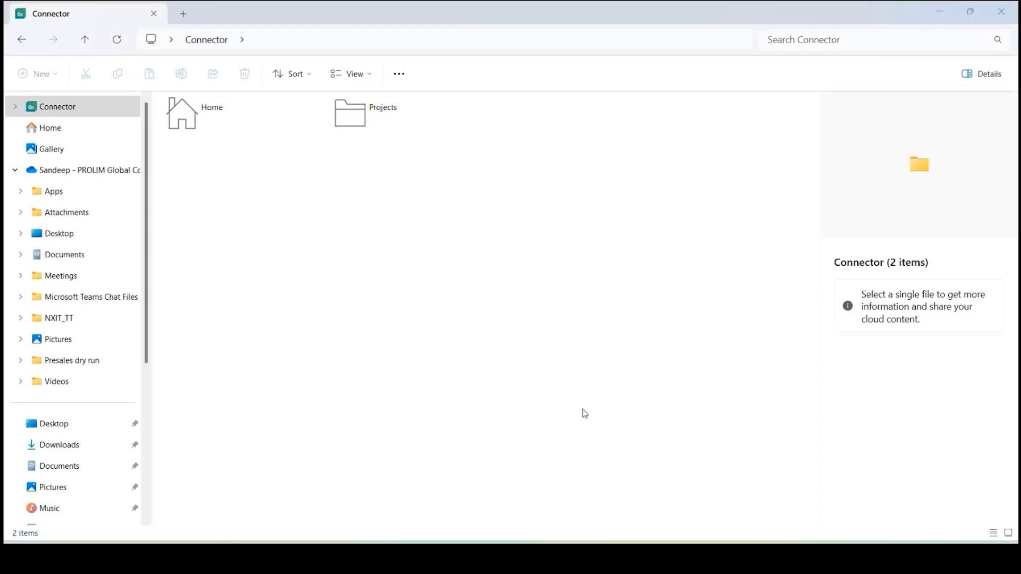
Browse from Home to the PROLIM folder and launch carrier_asm.prt in NX.
double_click(189, 112)
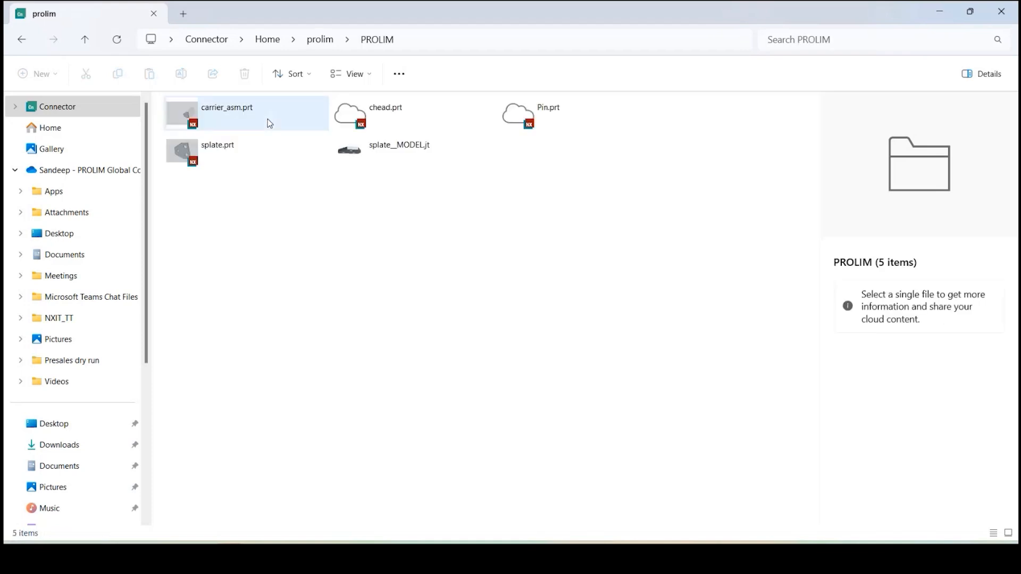
left_click(246, 113)
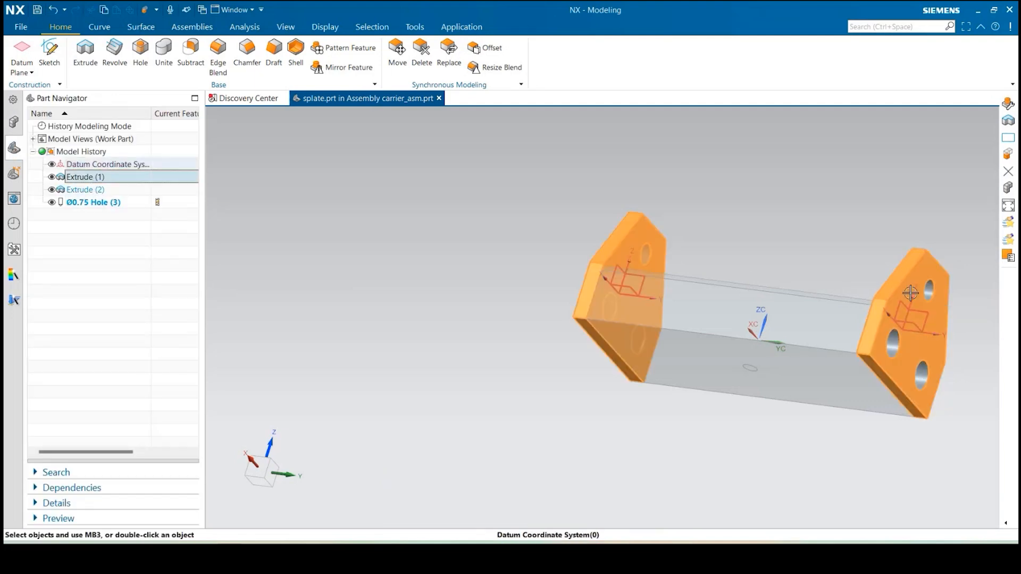
Edit the parameters of Extrude (1) in splate.prt, then return to File Explorer.
right_click(85, 176)
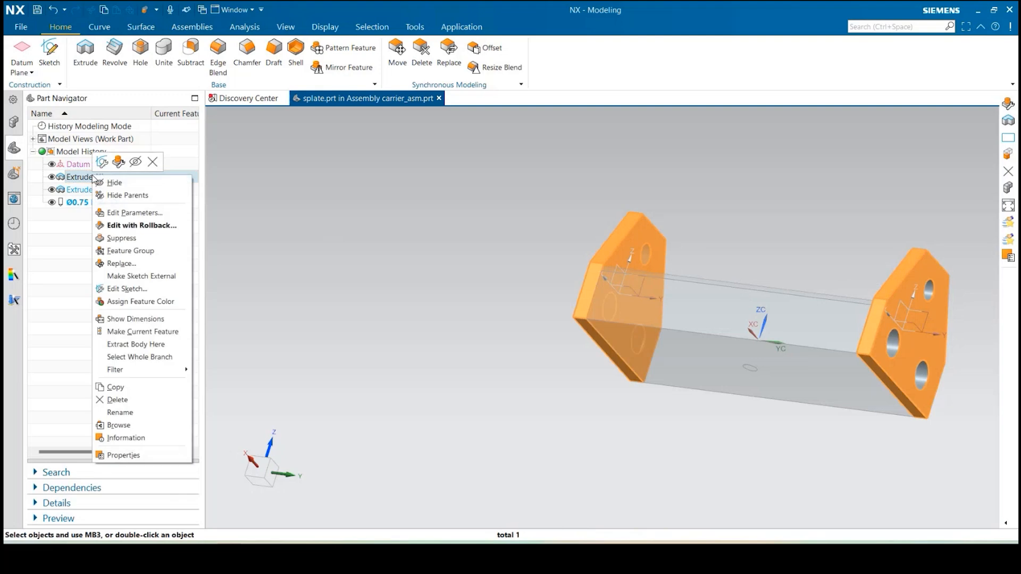
mouse_move(135, 212)
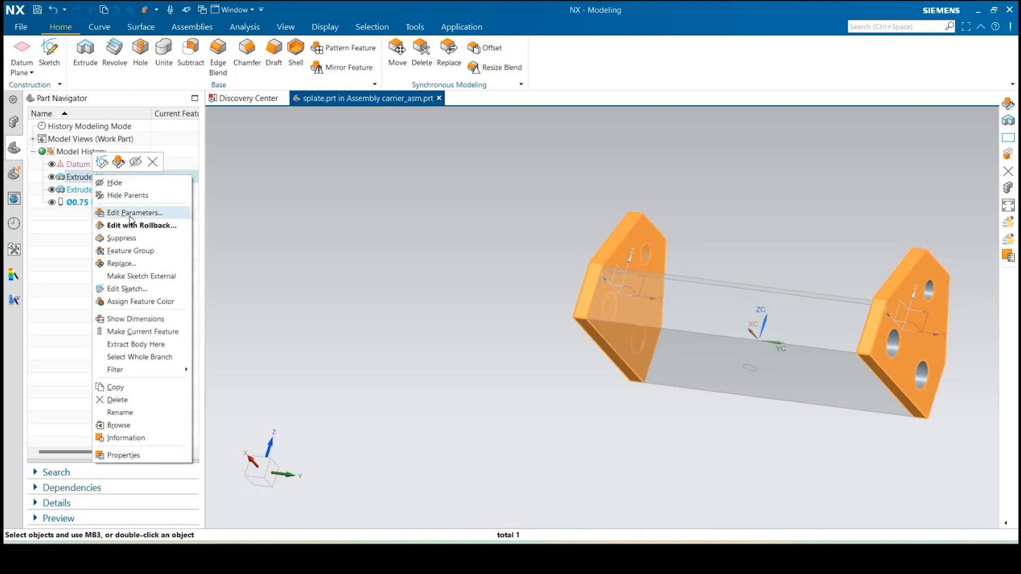
left_click(135, 213)
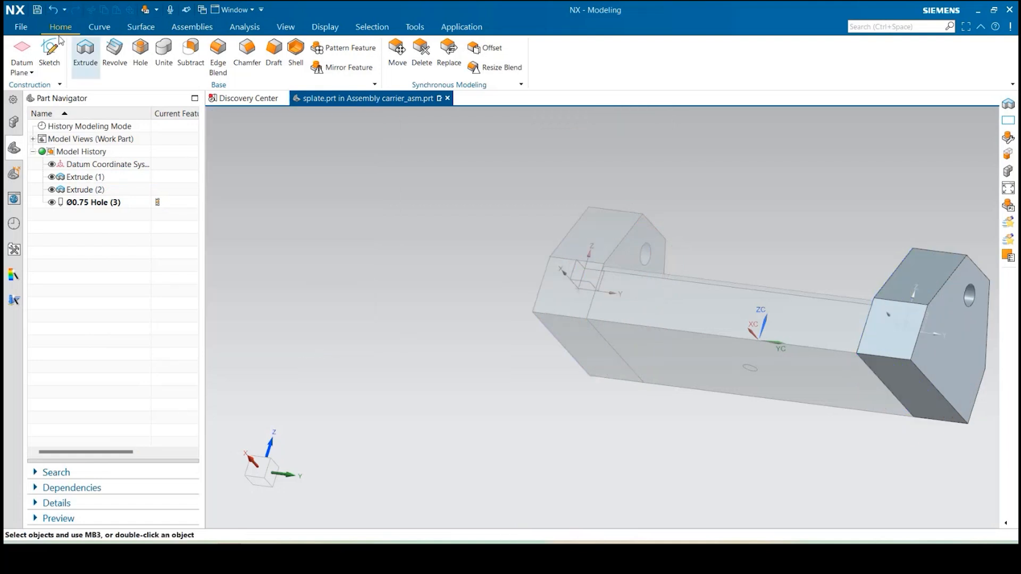
left_click(37, 10)
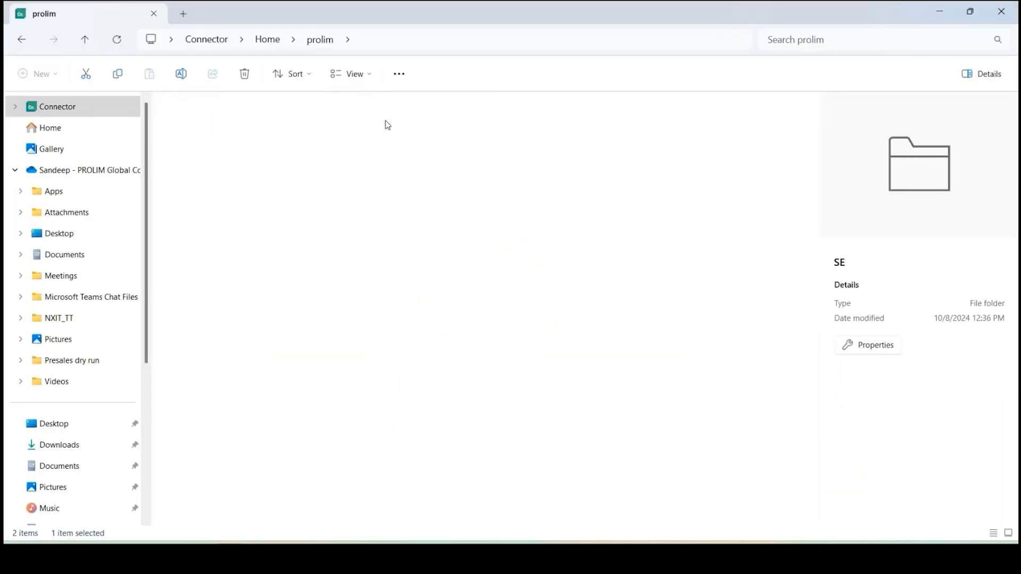
Launch Actuator Clamp.Asm from the SE folder in Solid Edge.
double_click(387, 126)
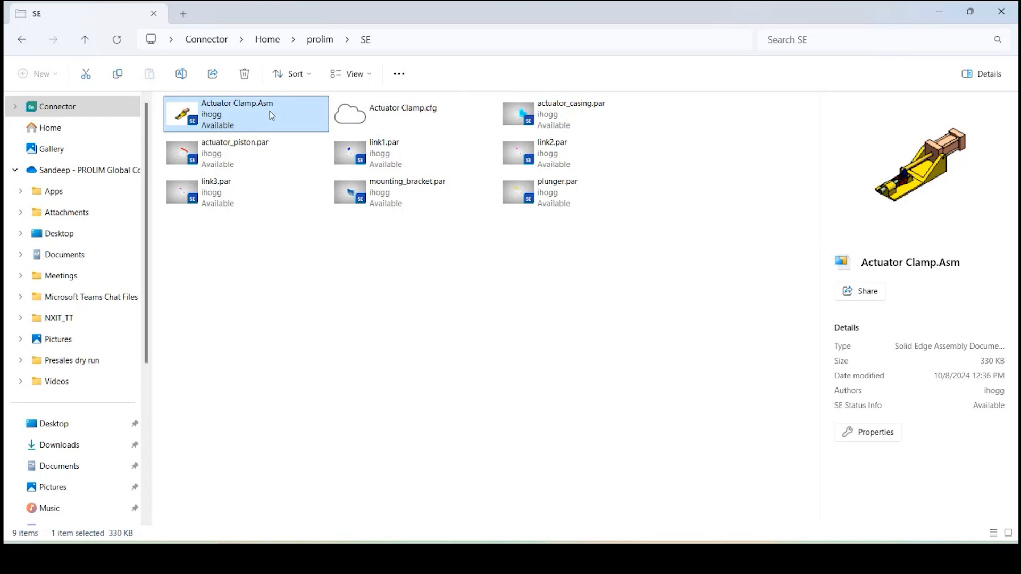
right_click(272, 114)
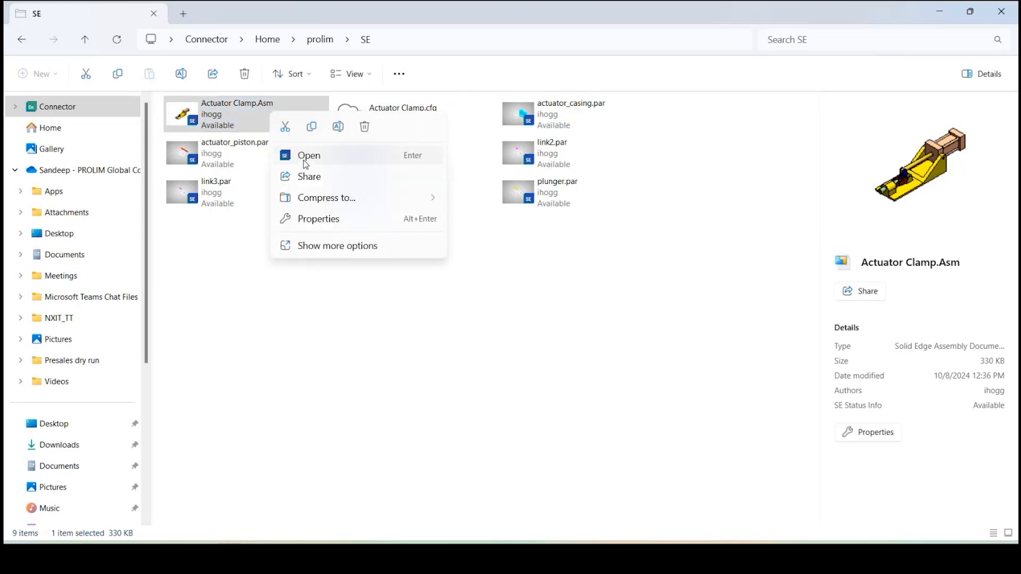
left_click(309, 156)
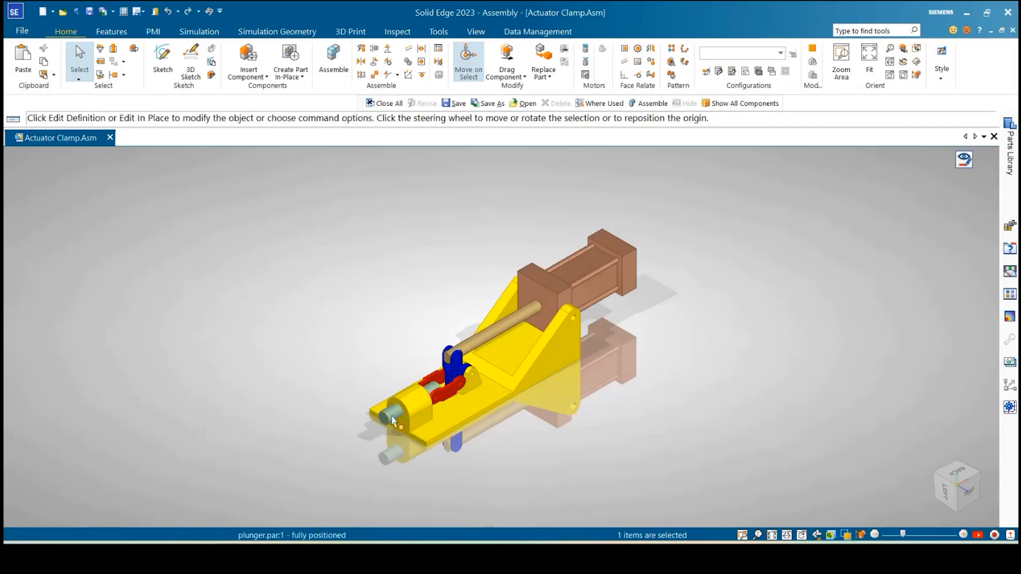
Move the plunger.par faces via Edit in Place and save the assembly.
right_click(393, 421)
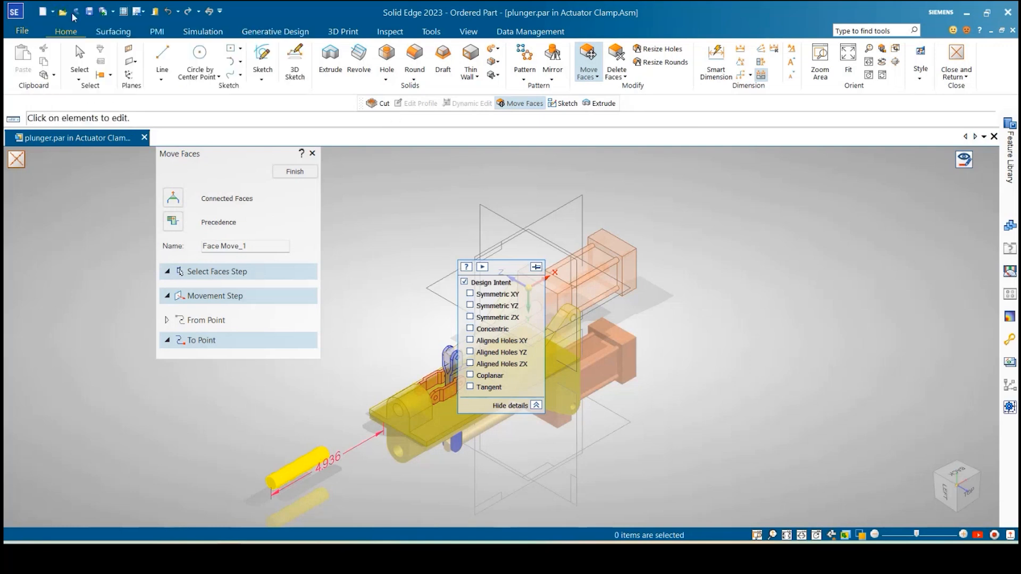
left_click(294, 171)
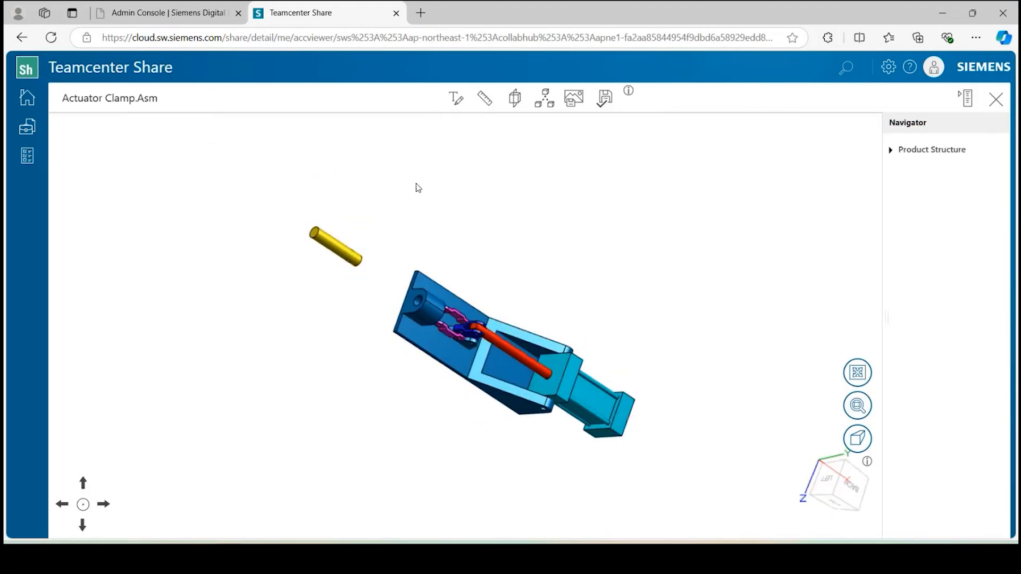
left_click_drag(417, 188, 420, 135)
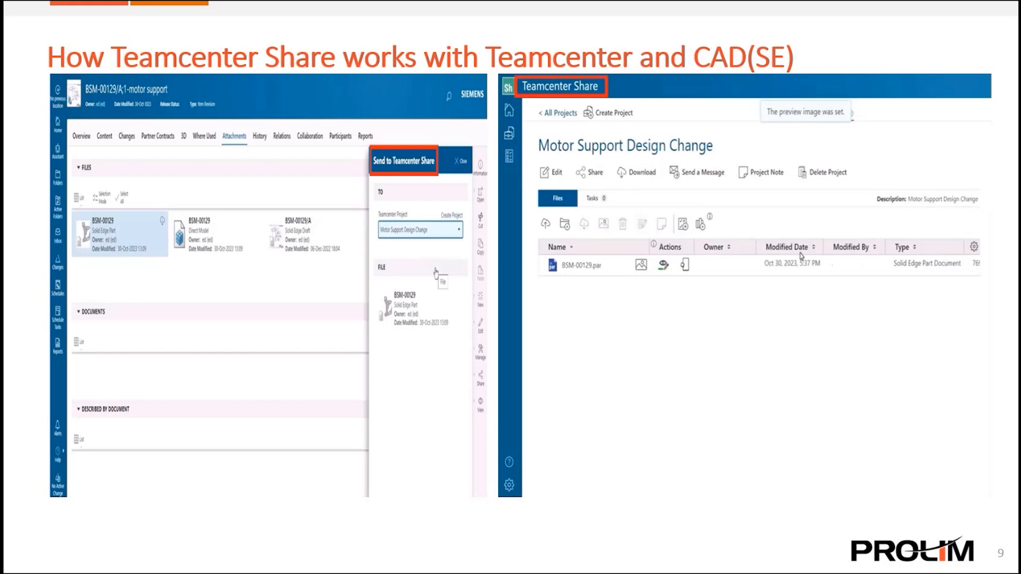
mouse_move(361, 156)
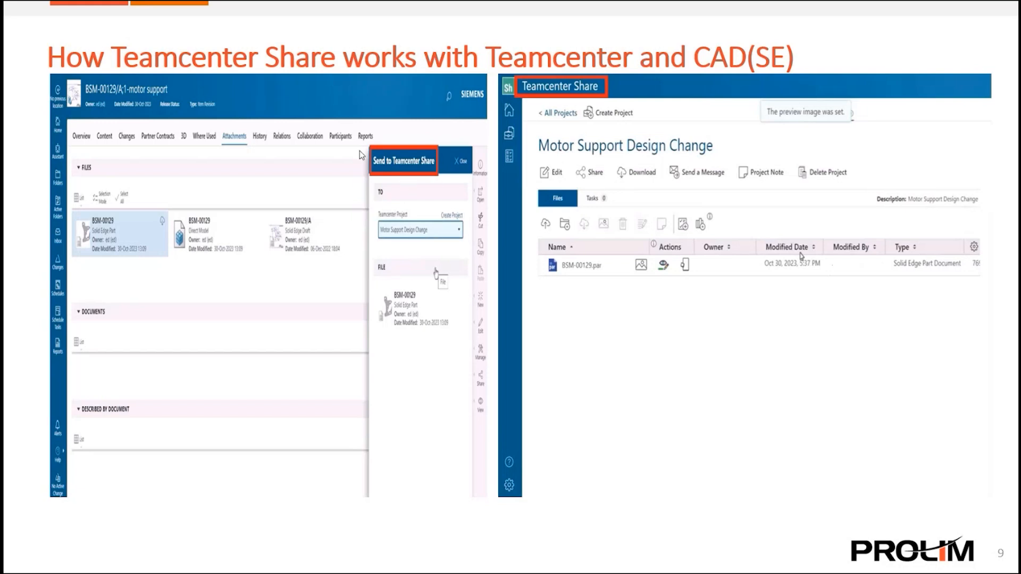
mouse_move(422, 185)
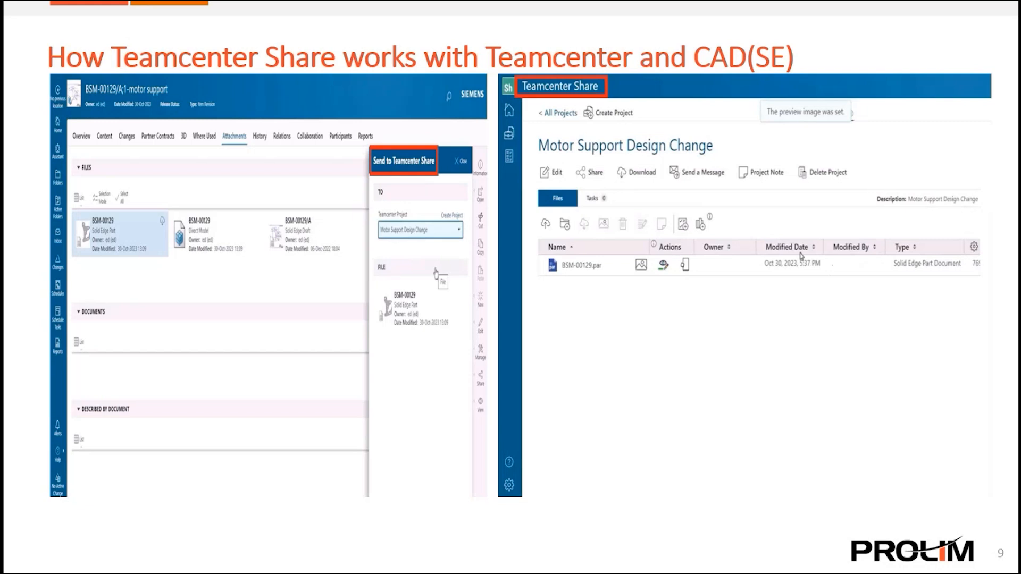
mouse_move(598, 250)
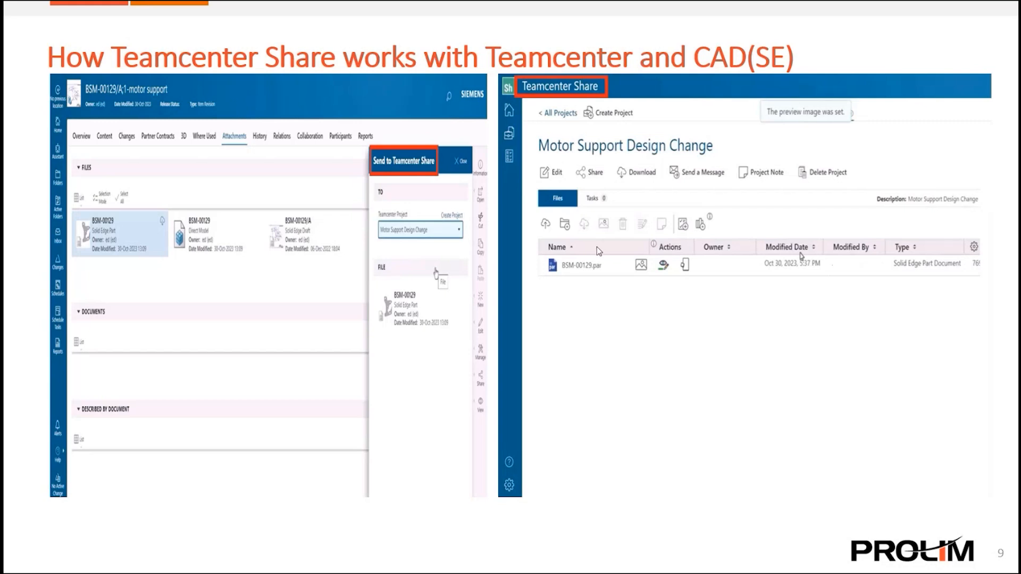
mouse_move(576, 239)
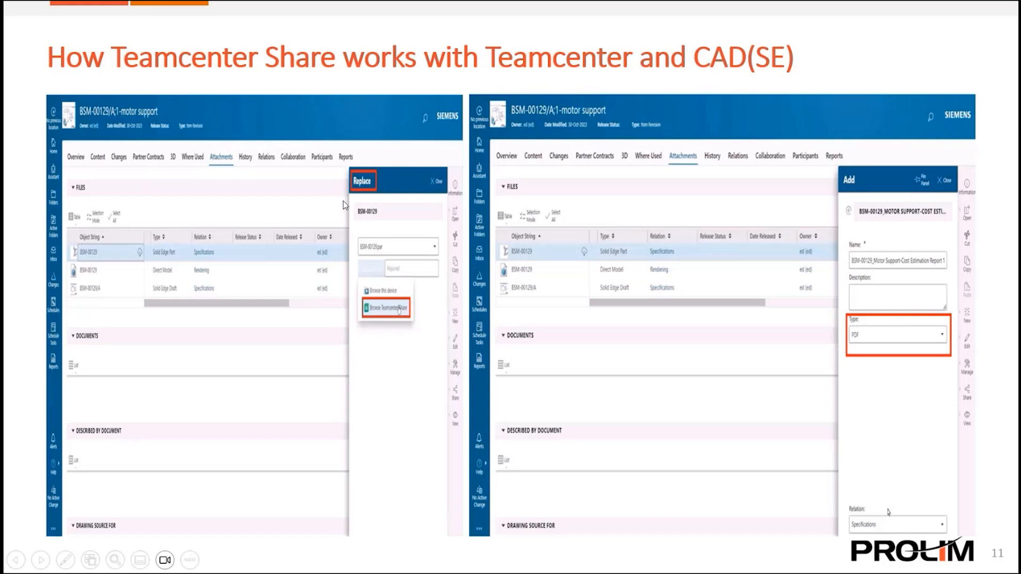
mouse_move(353, 207)
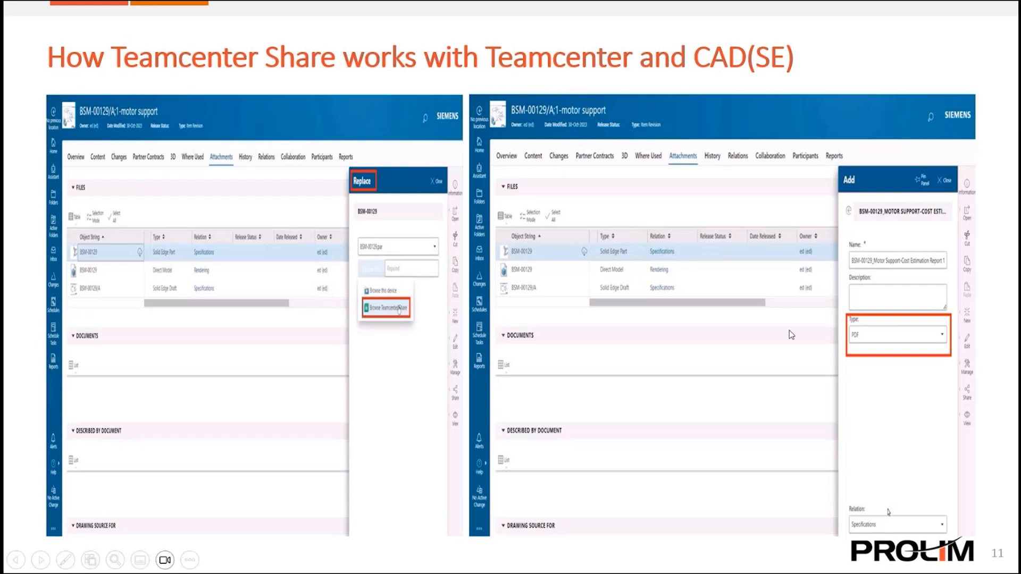
mouse_move(871, 345)
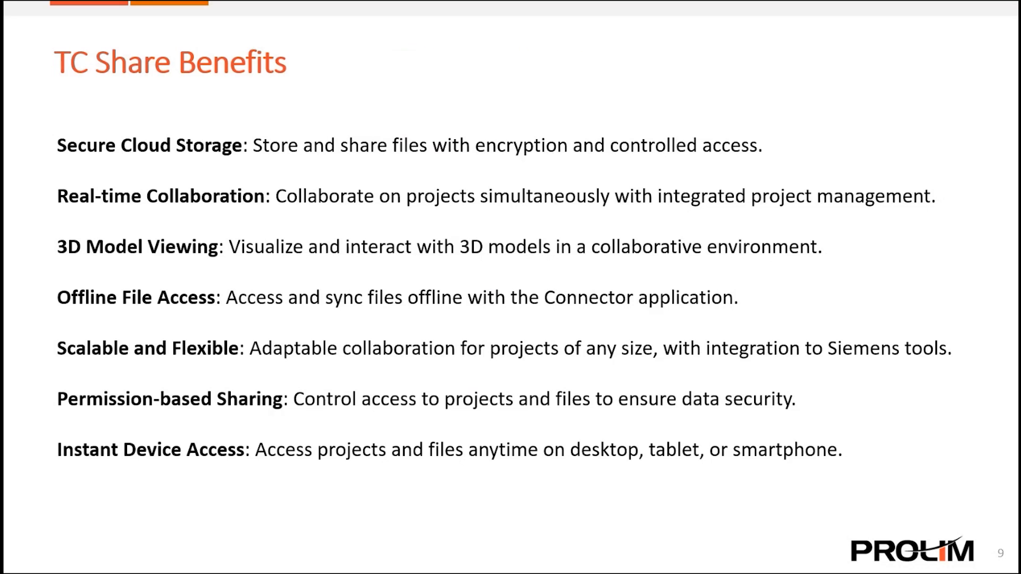
Advance from the TC Share Benefits slide to the Thank You slide.
key("Right")
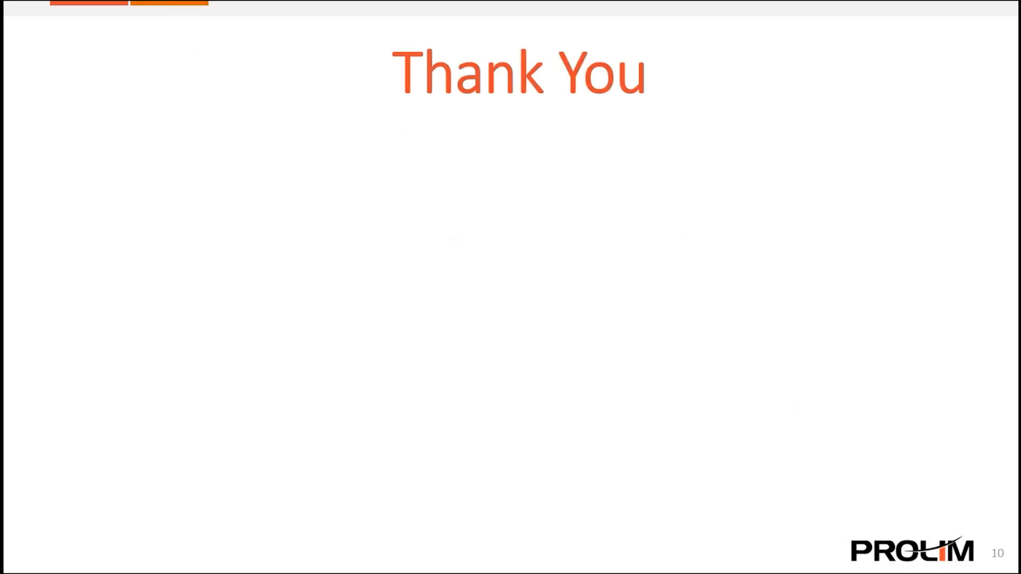